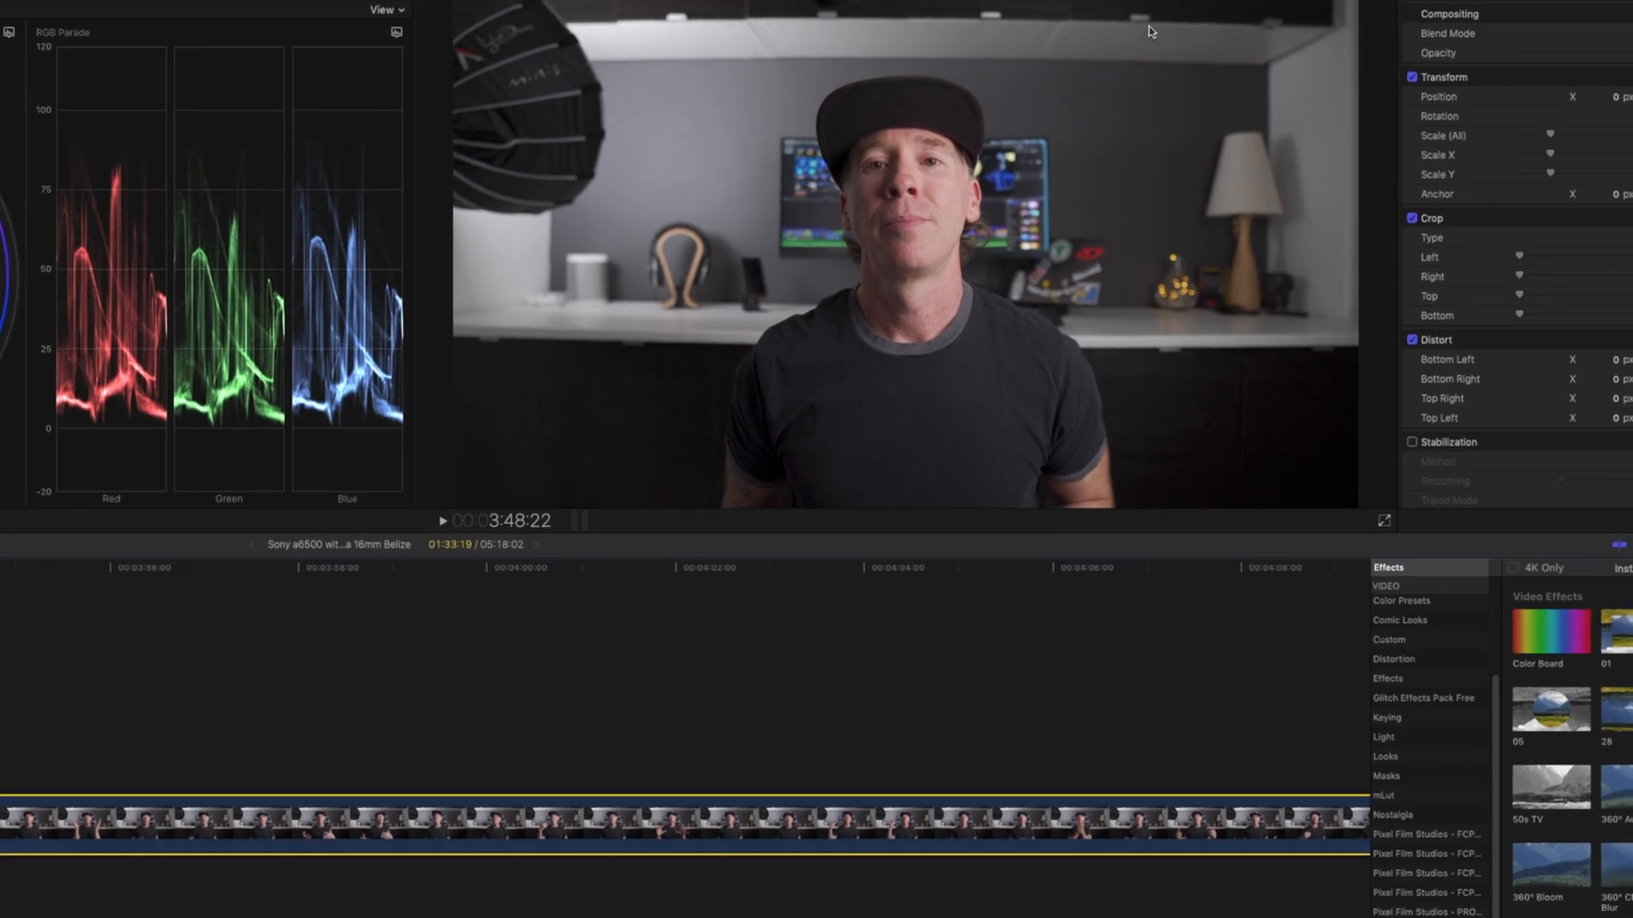
pyautogui.moveTo(621, 27)
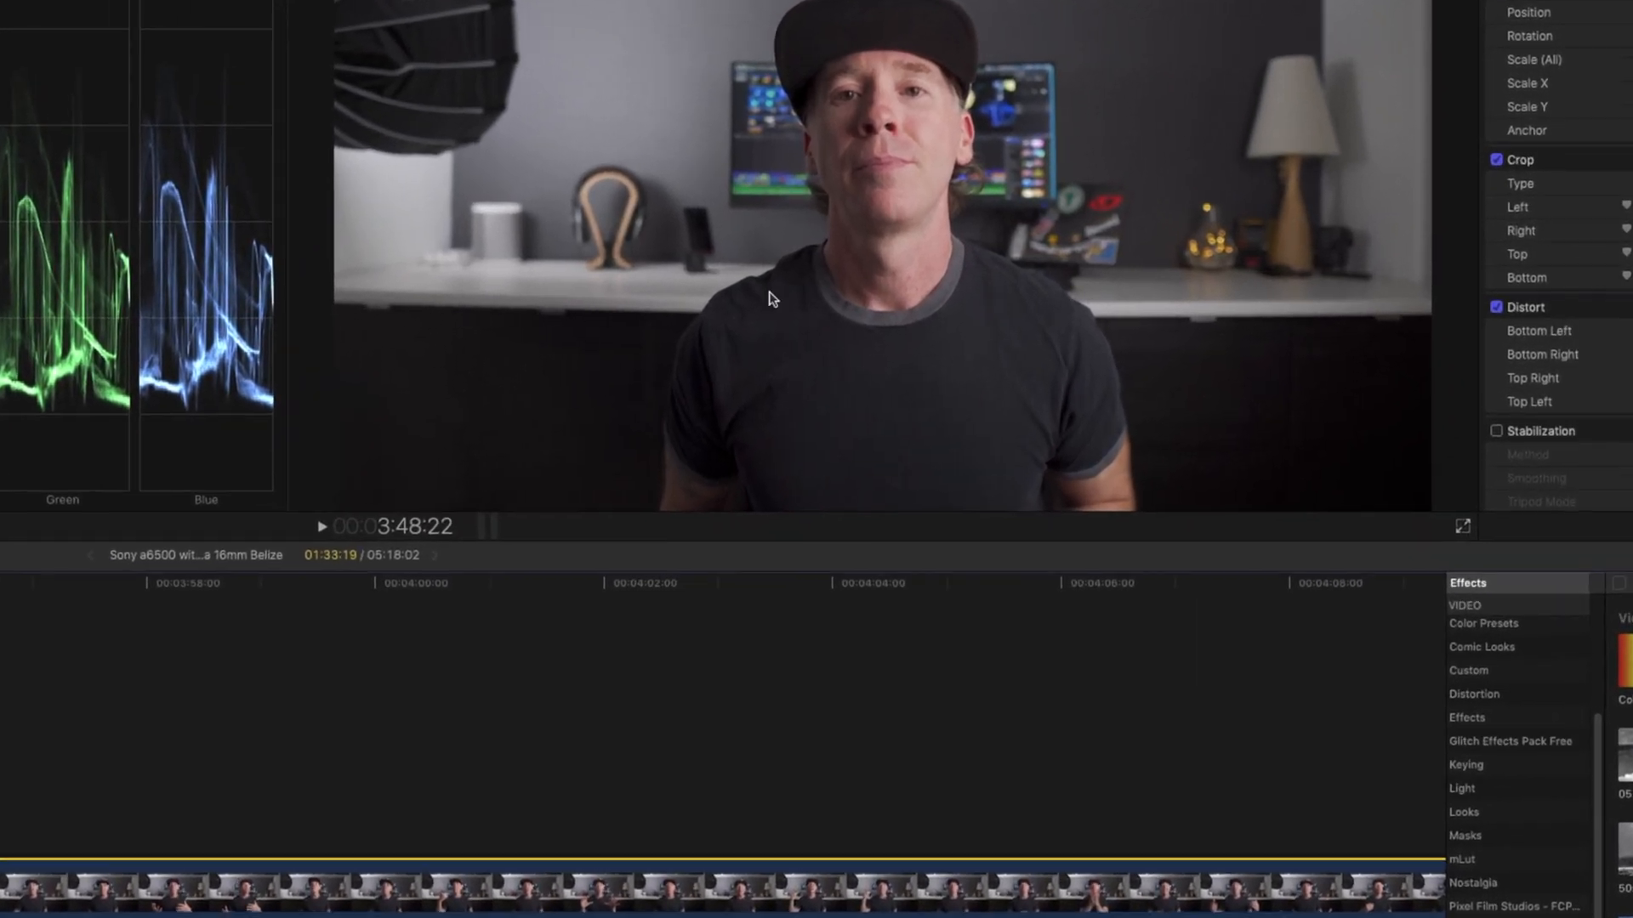
pyautogui.moveTo(493, 292)
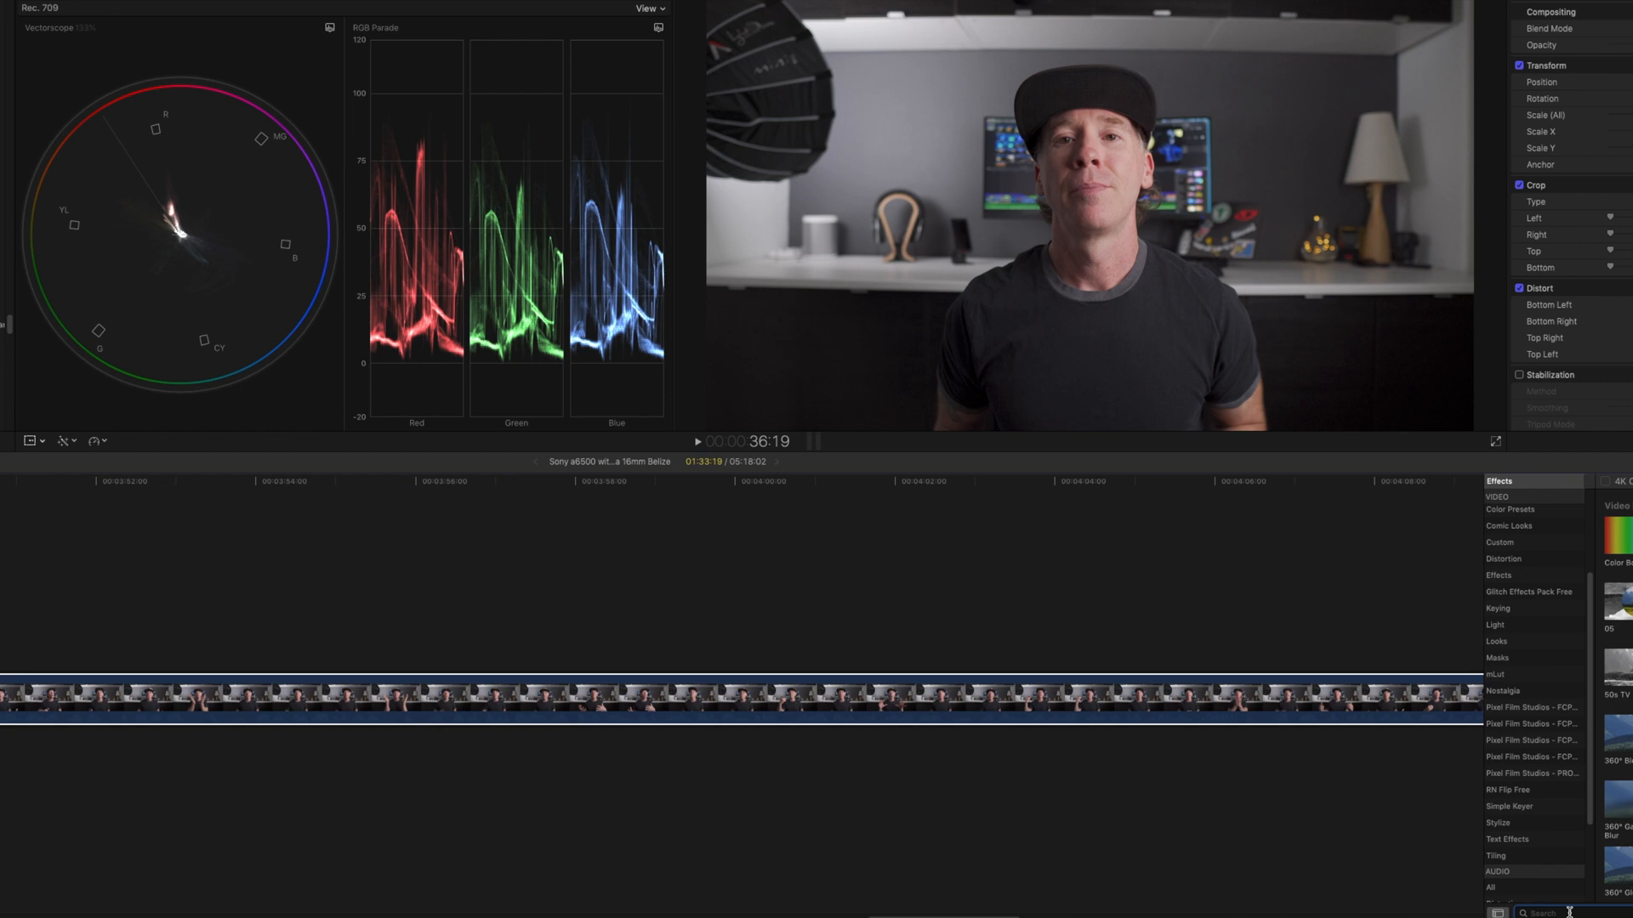
# Step: Find the Fisheye effect by searching 'Fish' and drag it onto the talking-head clip
pyautogui.write('Fish')
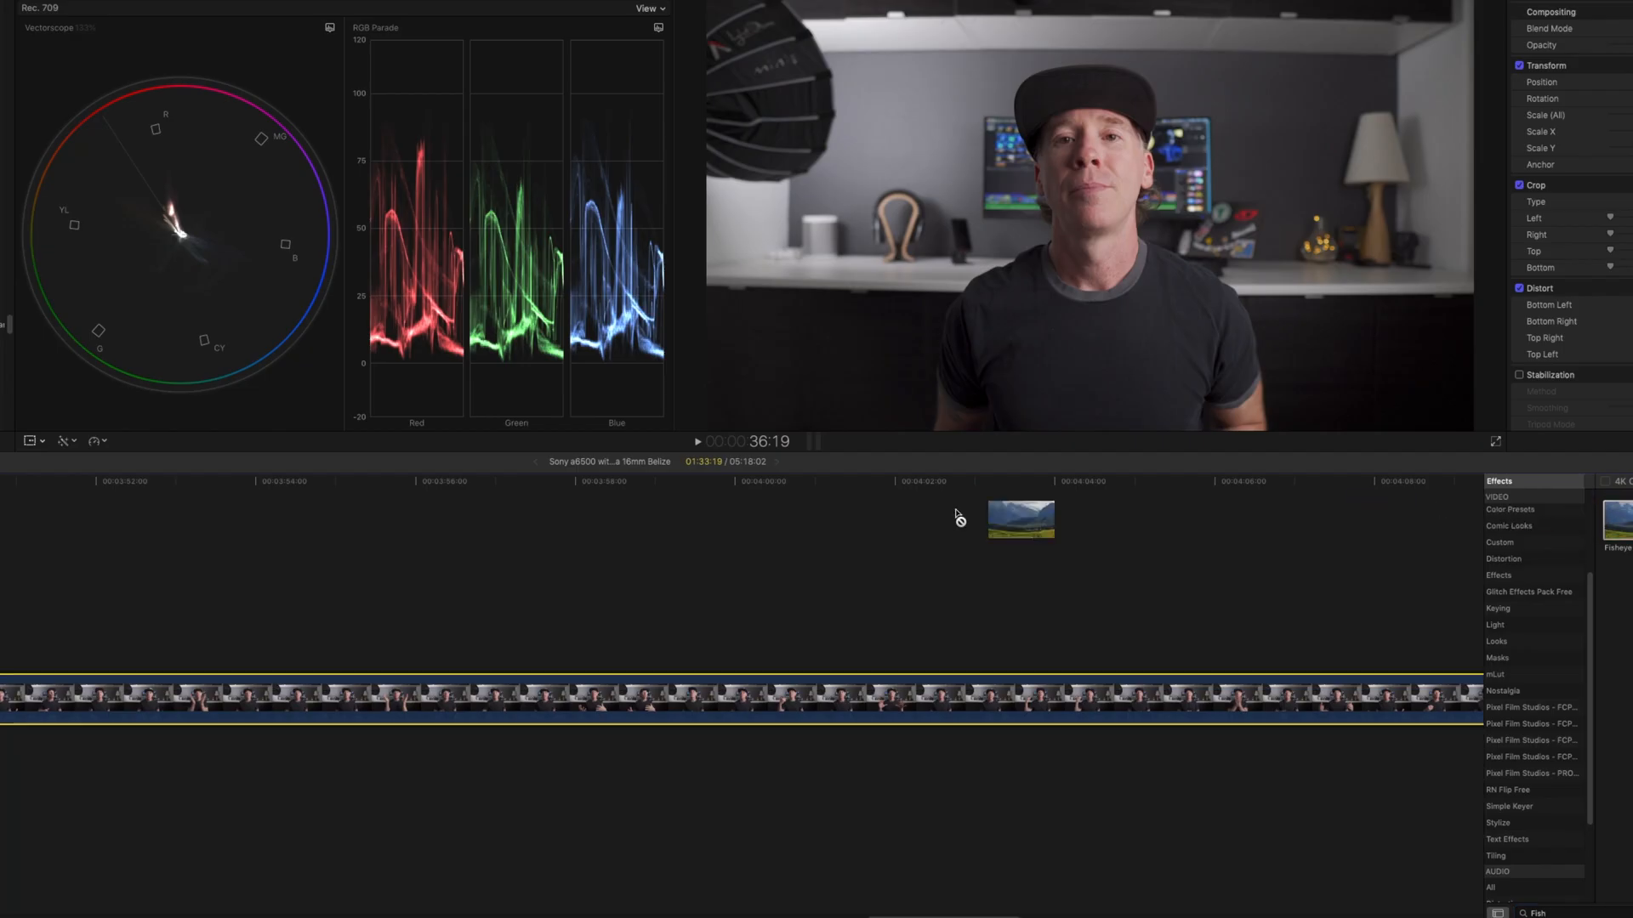
pyautogui.moveTo(1018, 519); pyautogui.dragTo(45, 563)
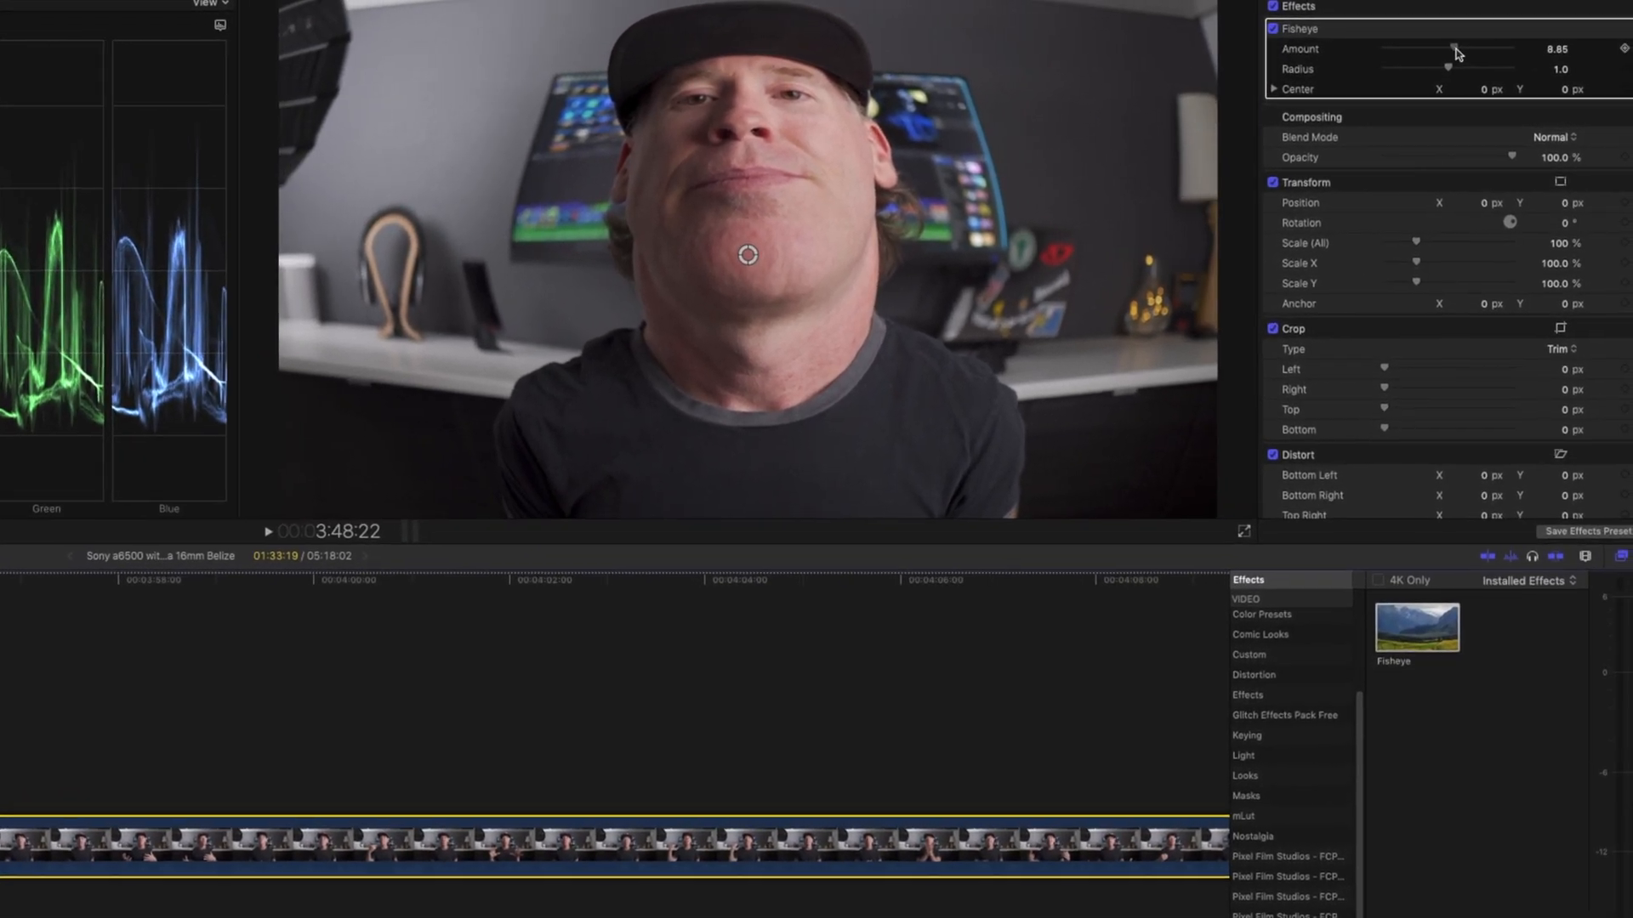
# Step: Drag the Fisheye Amount slider into negatives, comparing against zero, and settle near -0.97
pyautogui.moveTo(1458, 49); pyautogui.dragTo(1427, 49)
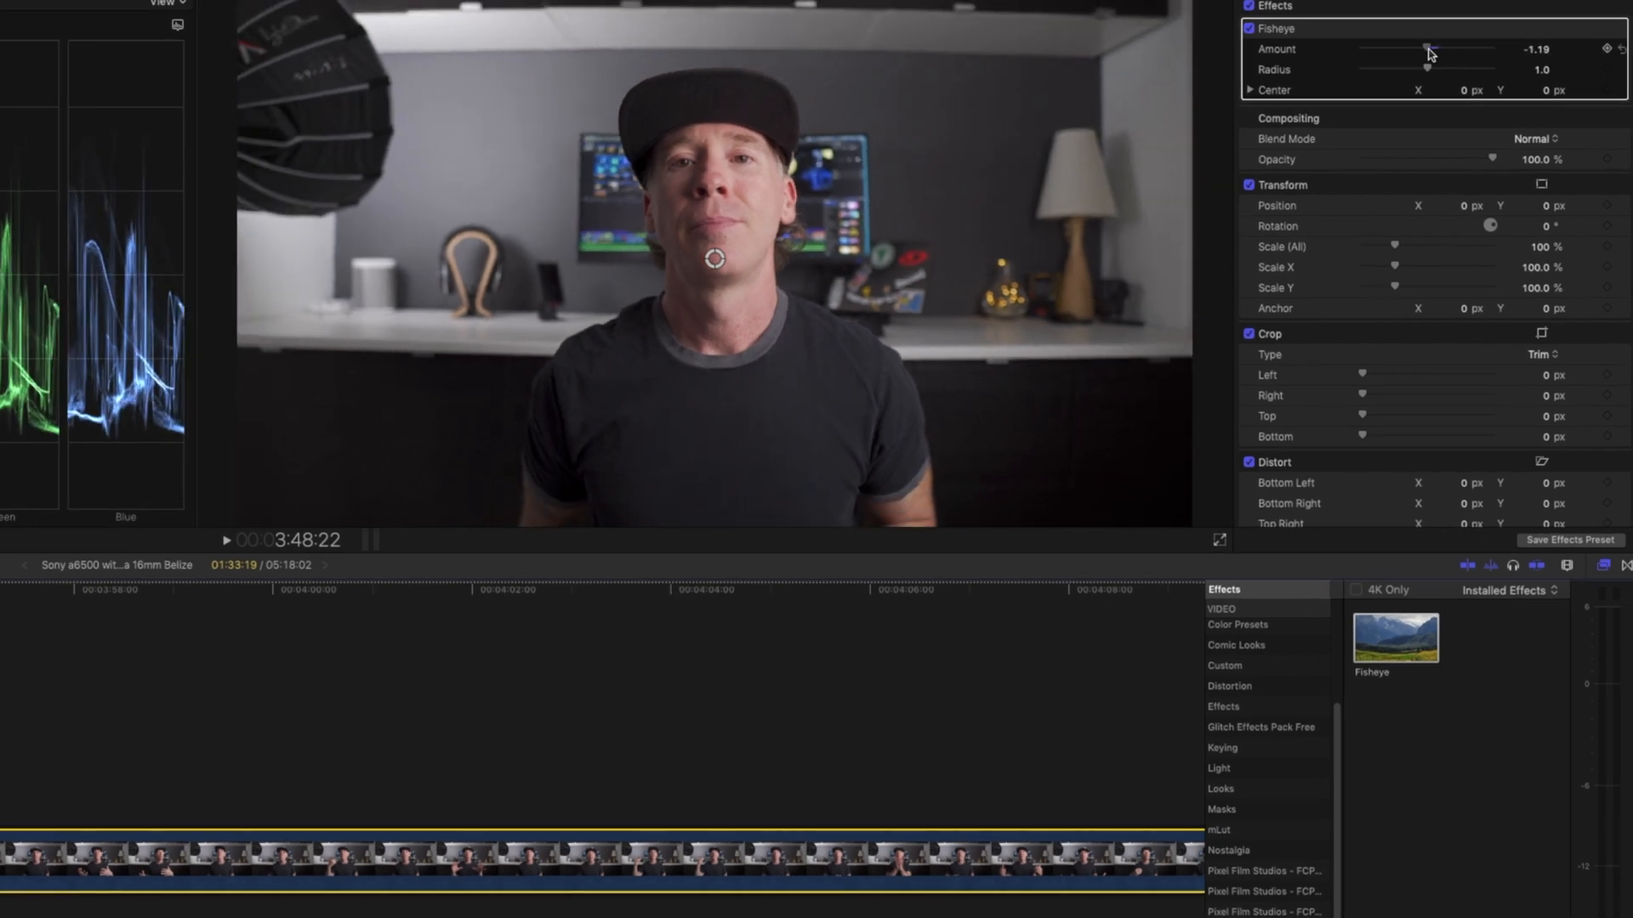
pyautogui.moveTo(1395, 53); pyautogui.dragTo(1432, 53)
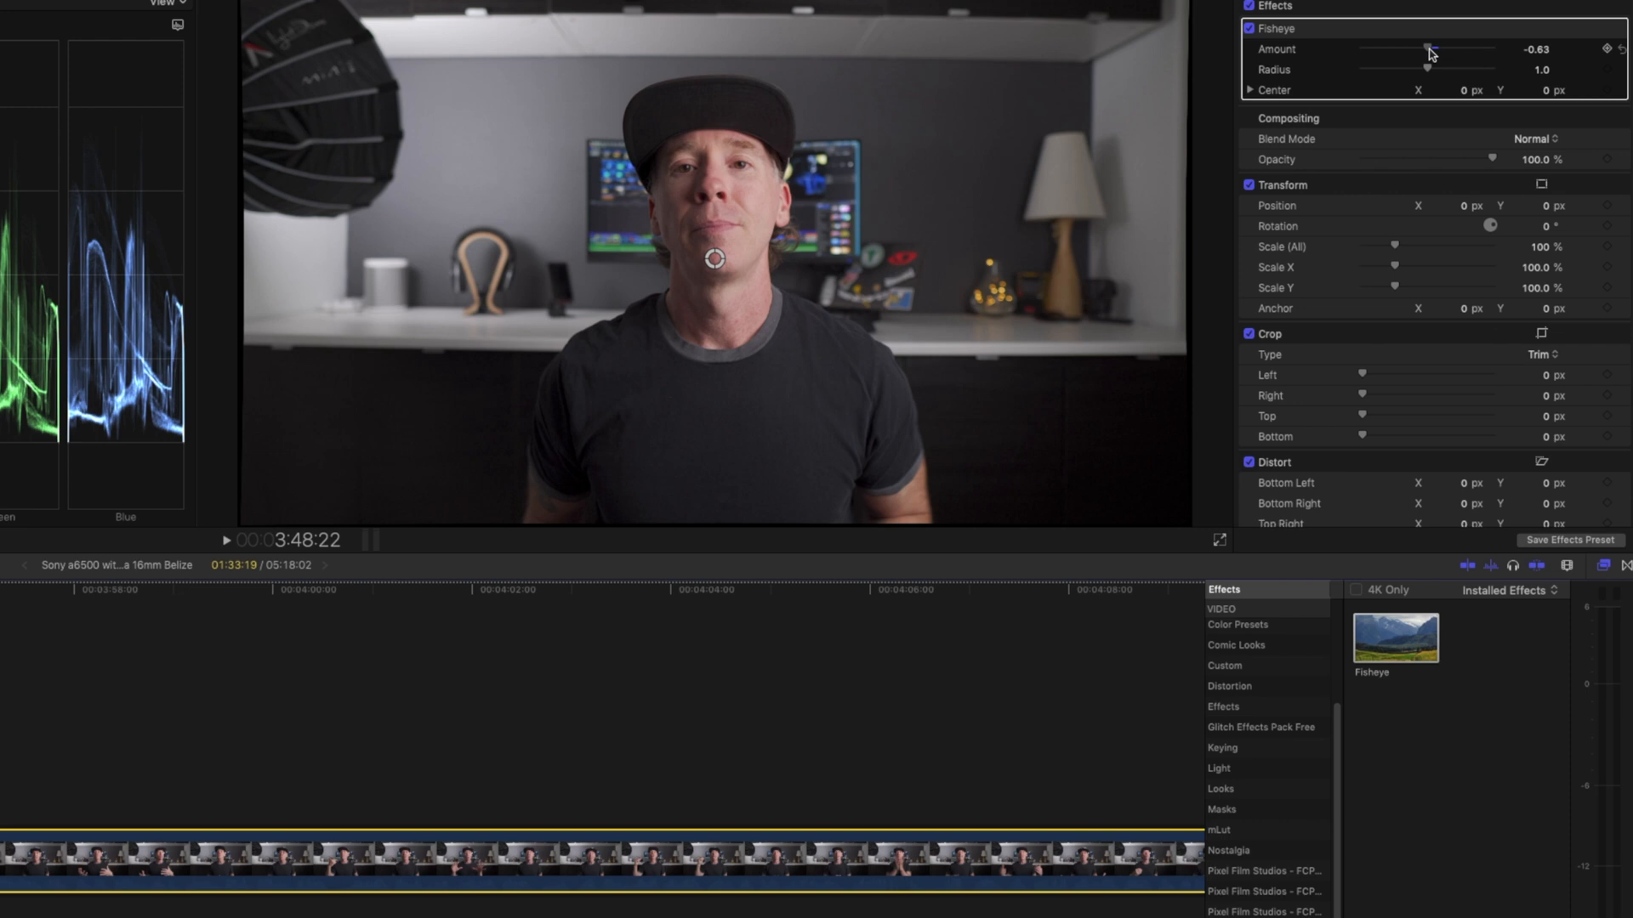
pyautogui.moveTo(1395, 49); pyautogui.dragTo(1427, 49)
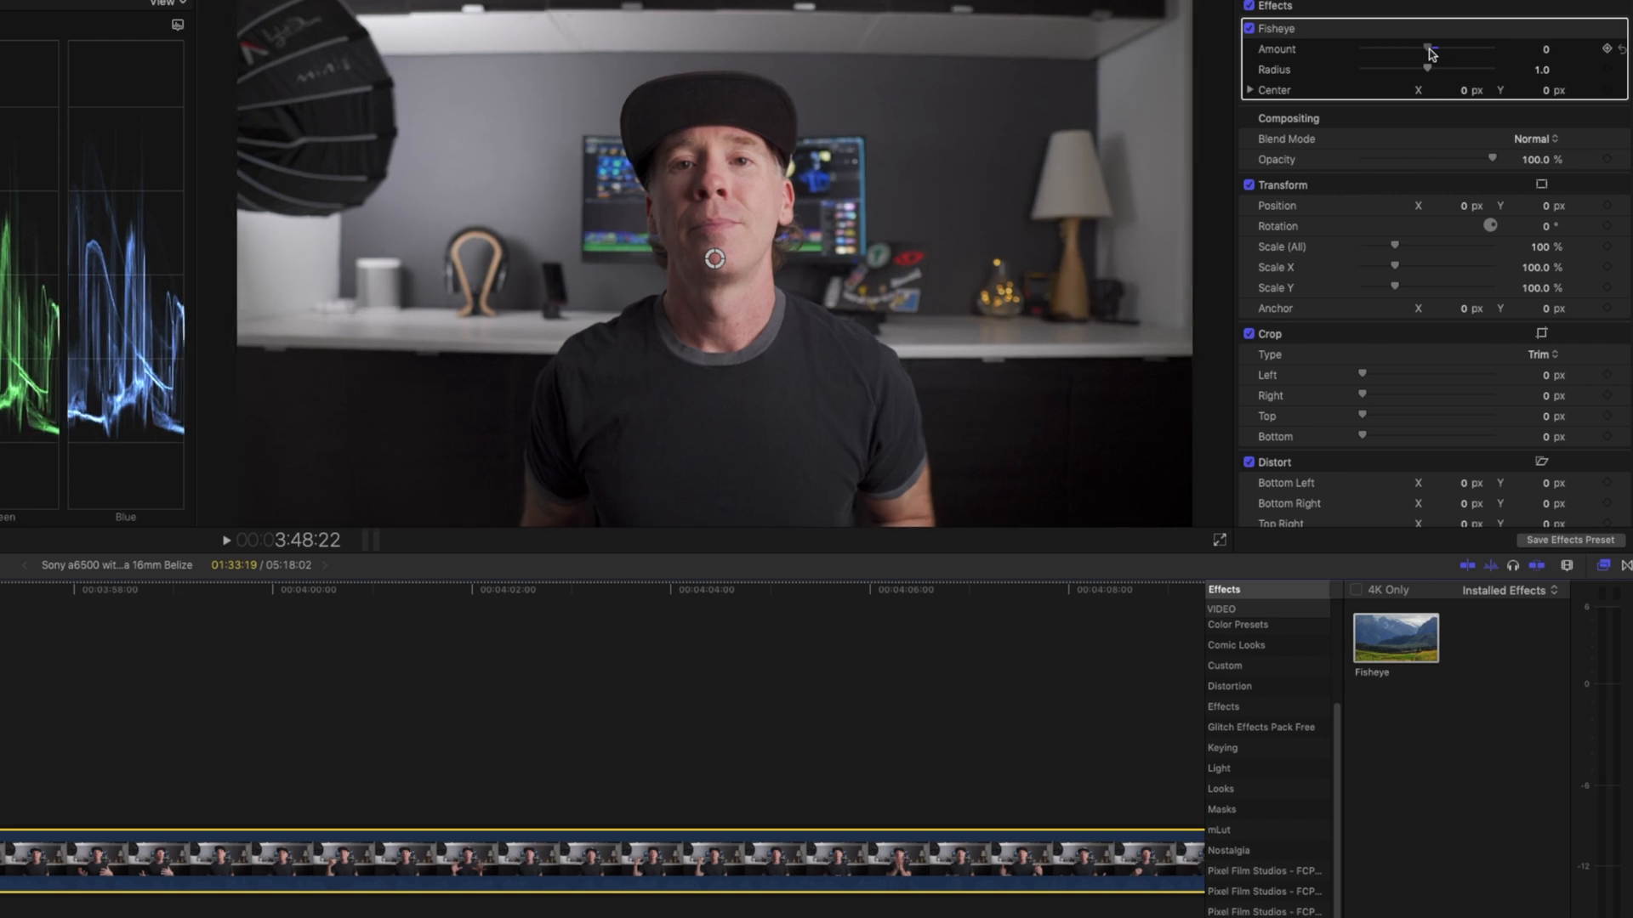
pyautogui.moveTo(1432, 49); pyautogui.dragTo(1427, 50)
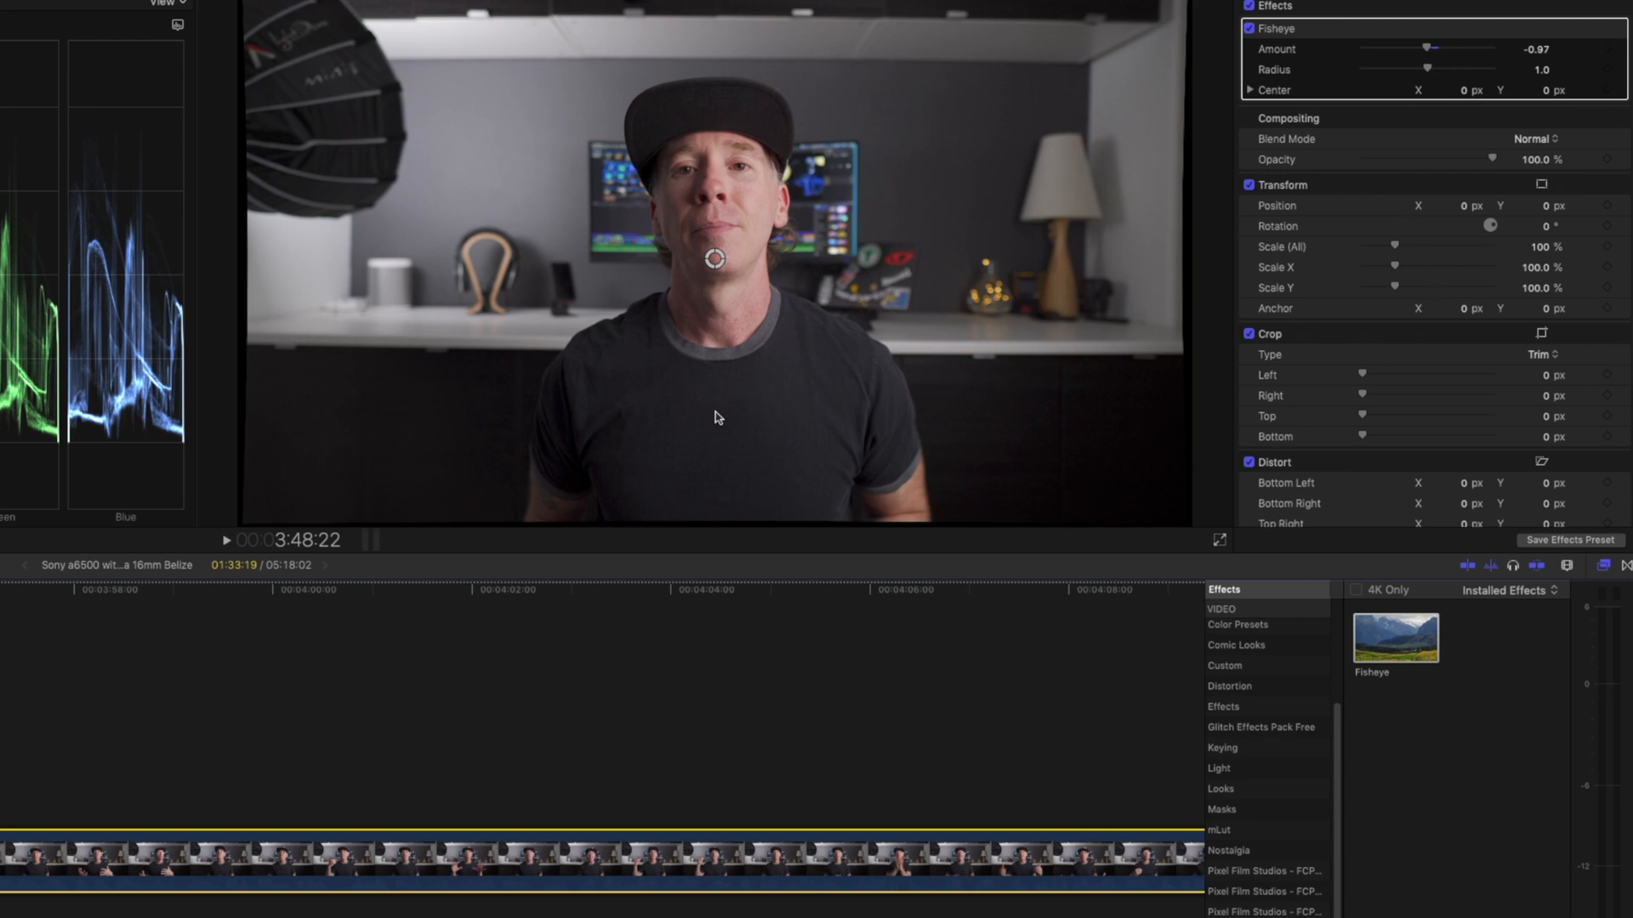
pyautogui.moveTo(752, 245)
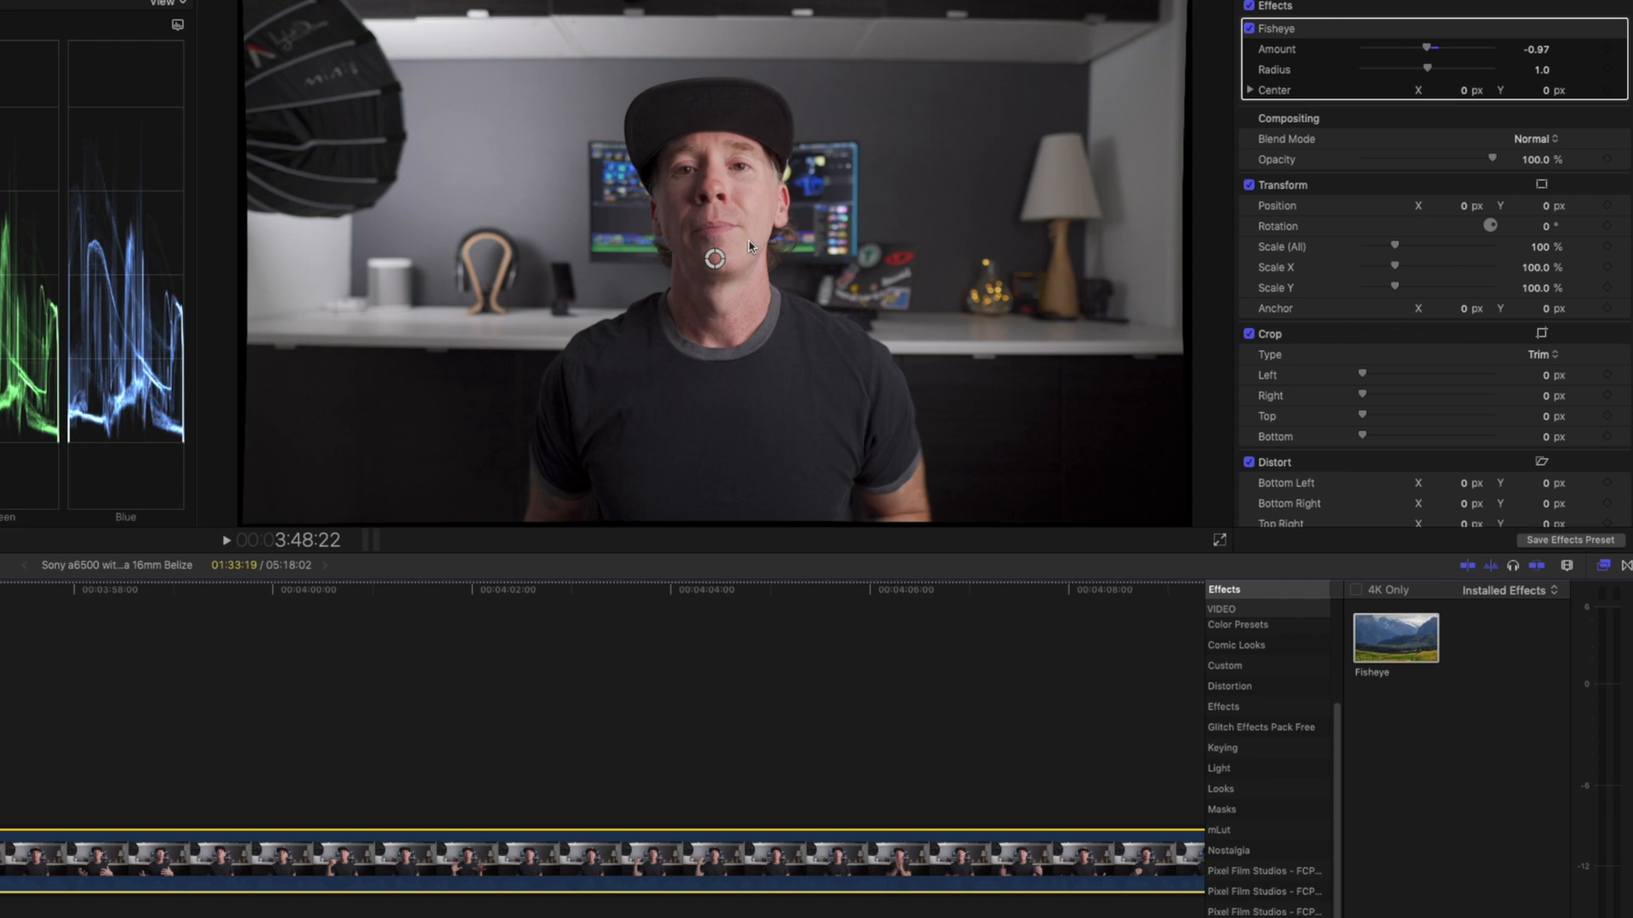
pyautogui.moveTo(1100, 31)
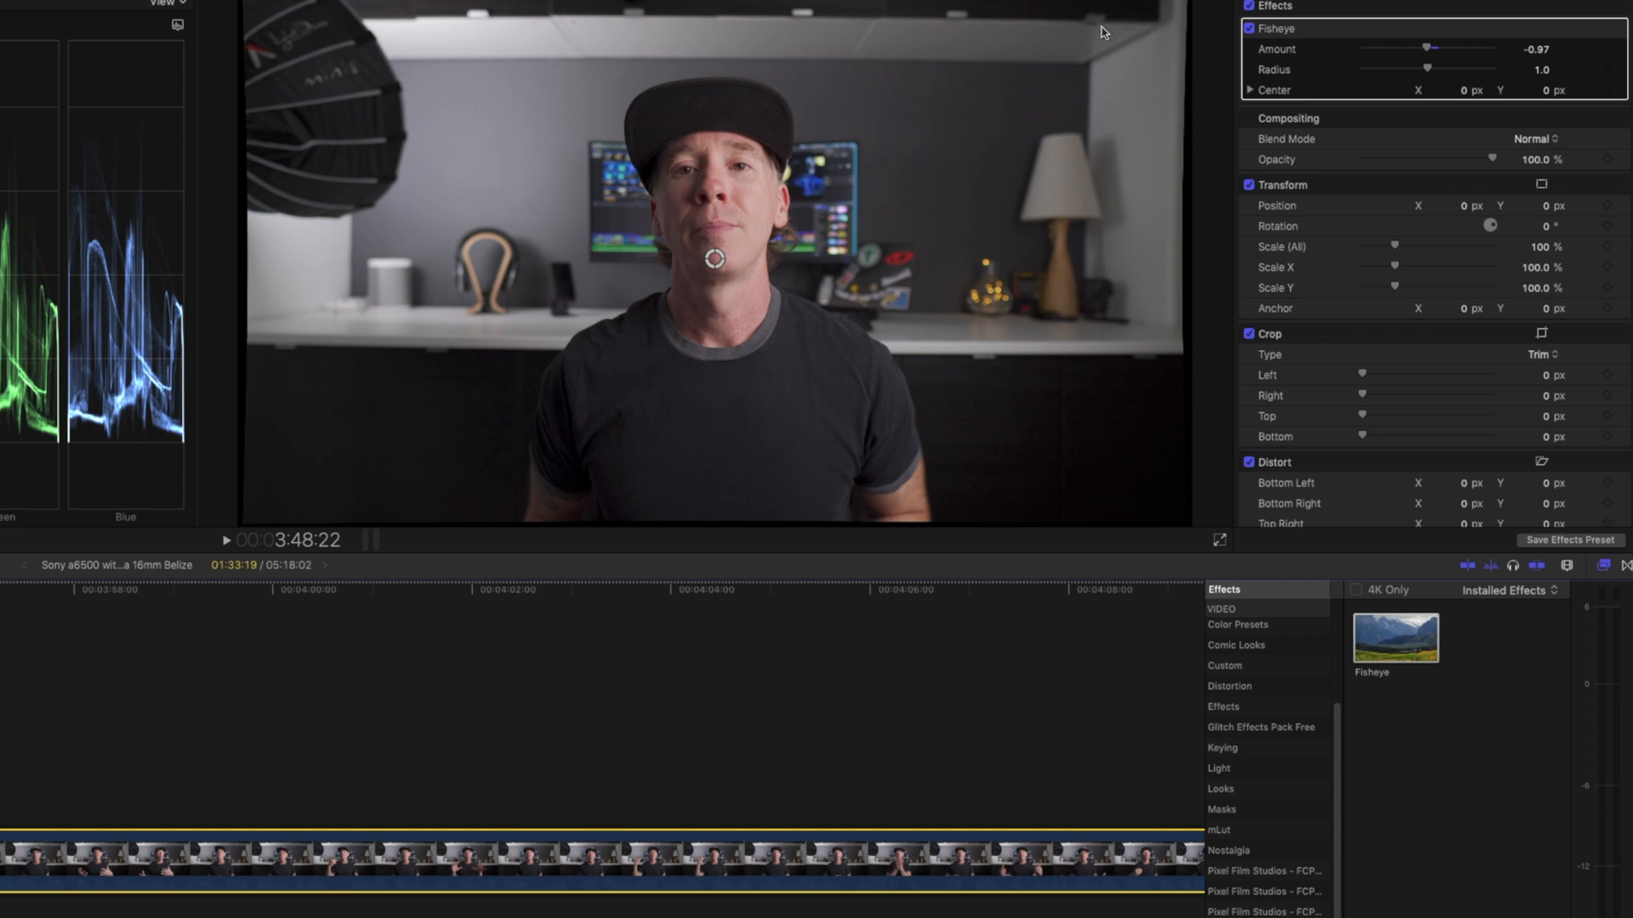
pyautogui.moveTo(434, 17)
pyautogui.write('-1')
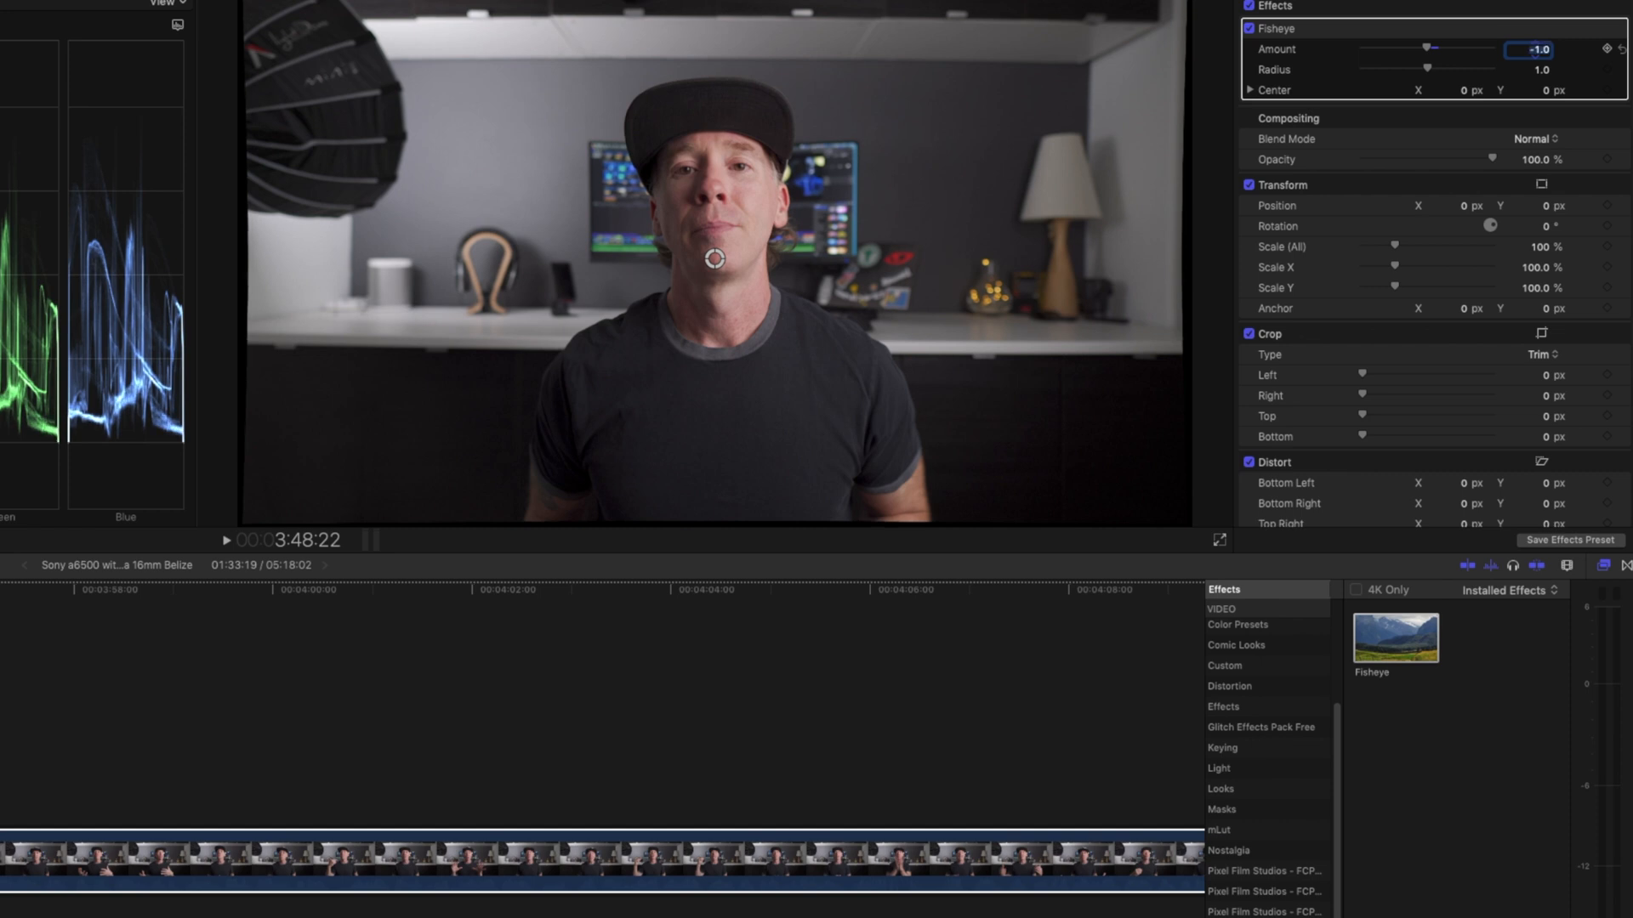
pyautogui.moveTo(1105, 85)
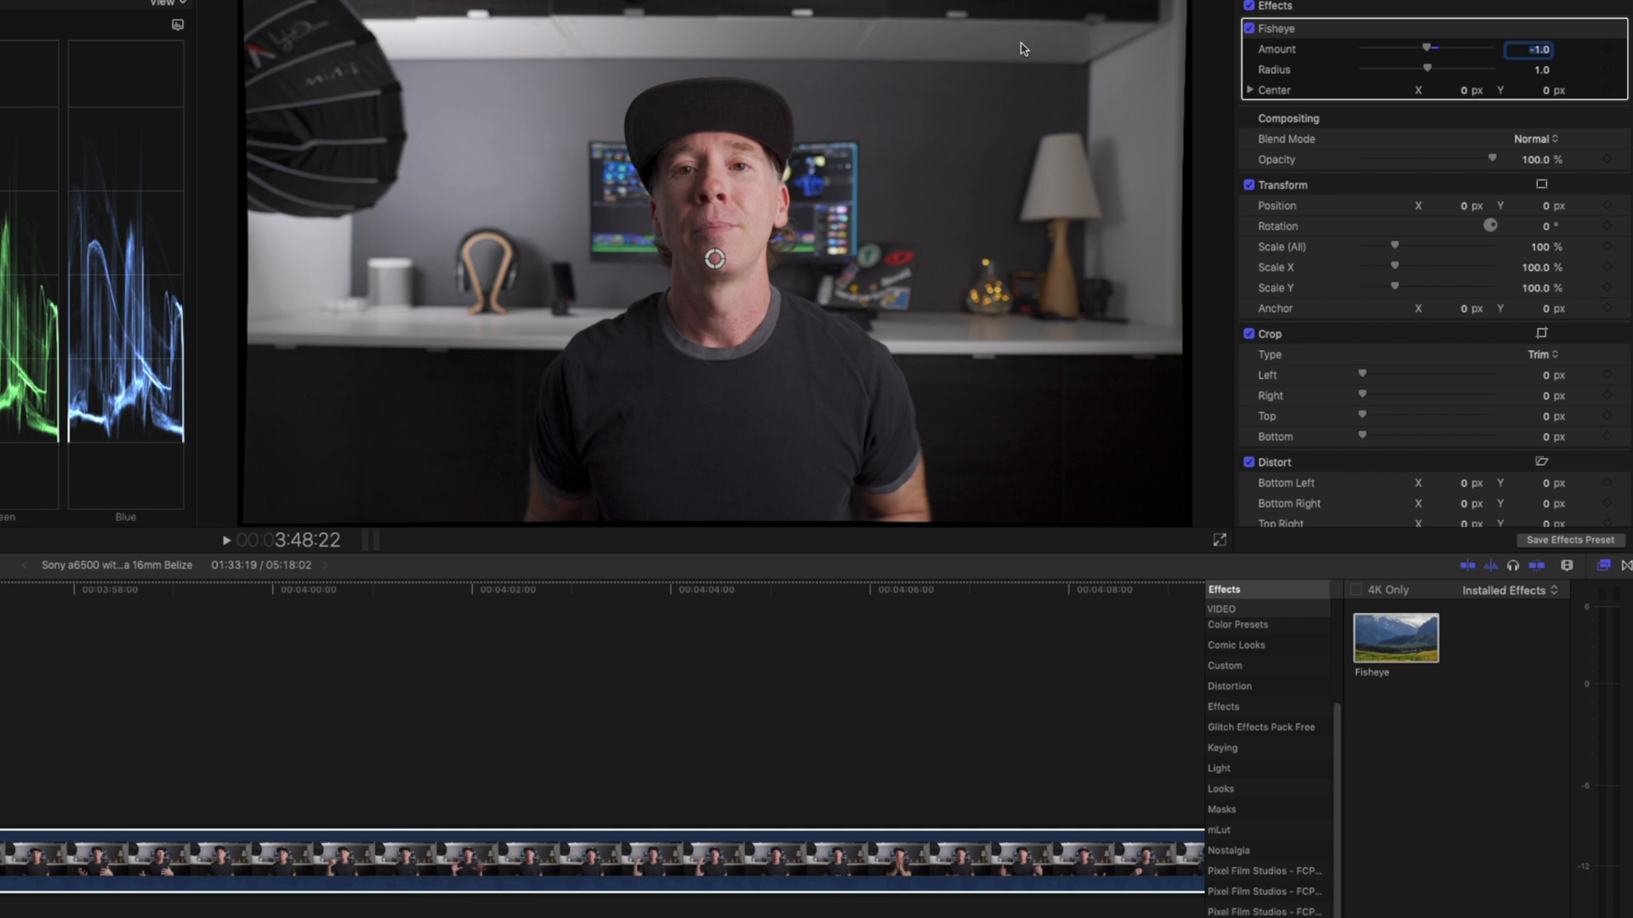
pyautogui.moveTo(245, 275)
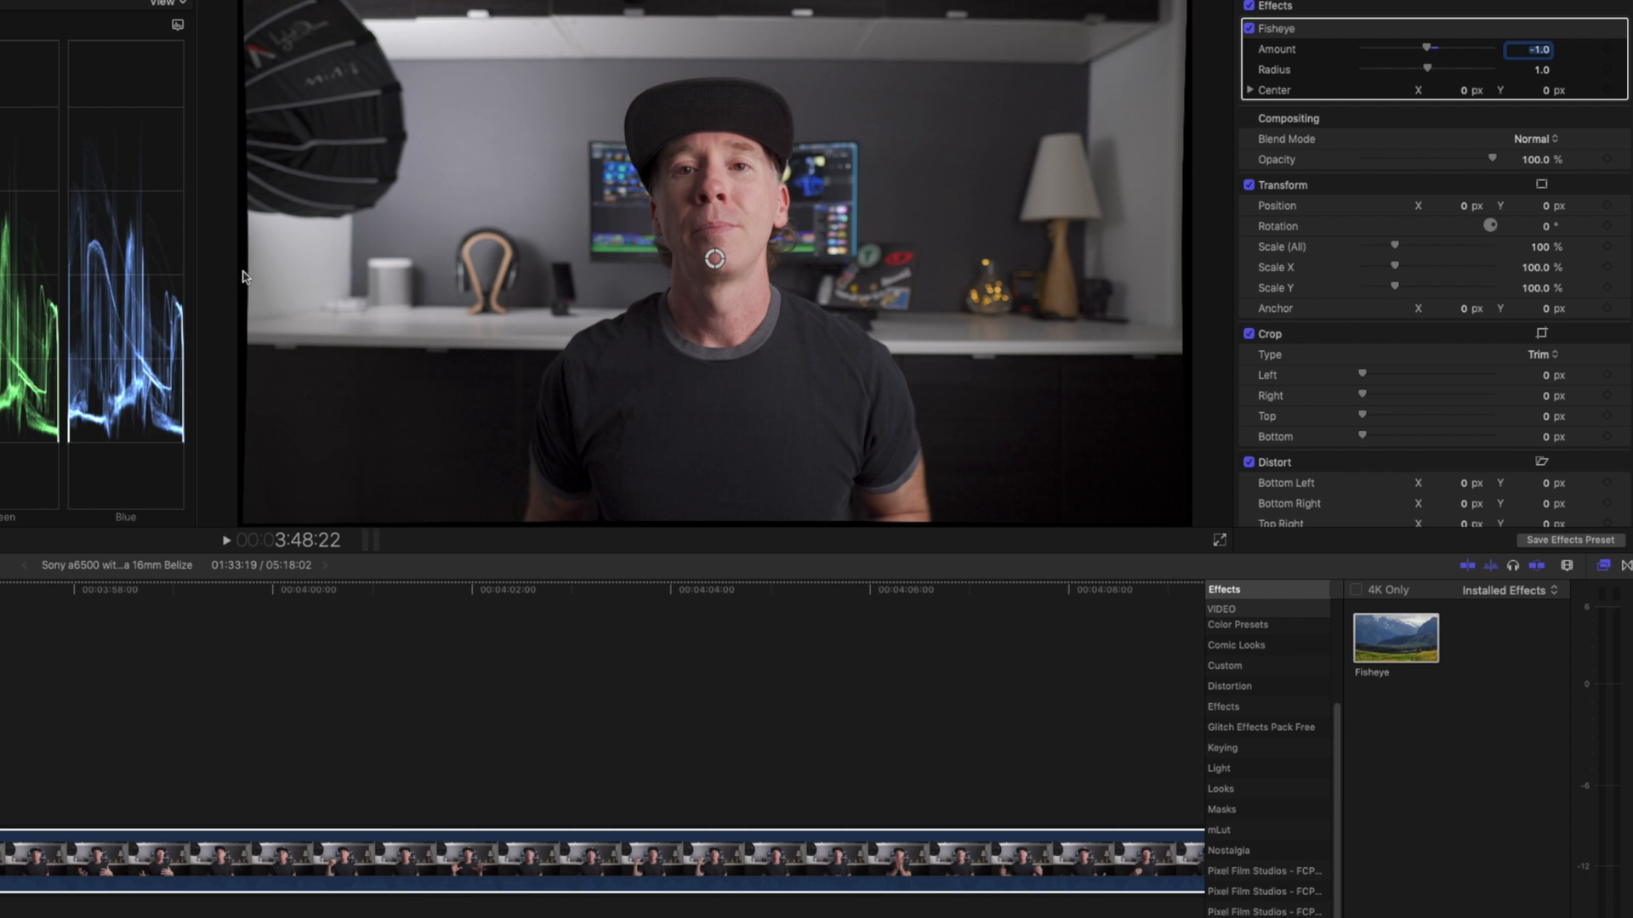
pyautogui.moveTo(250, 314)
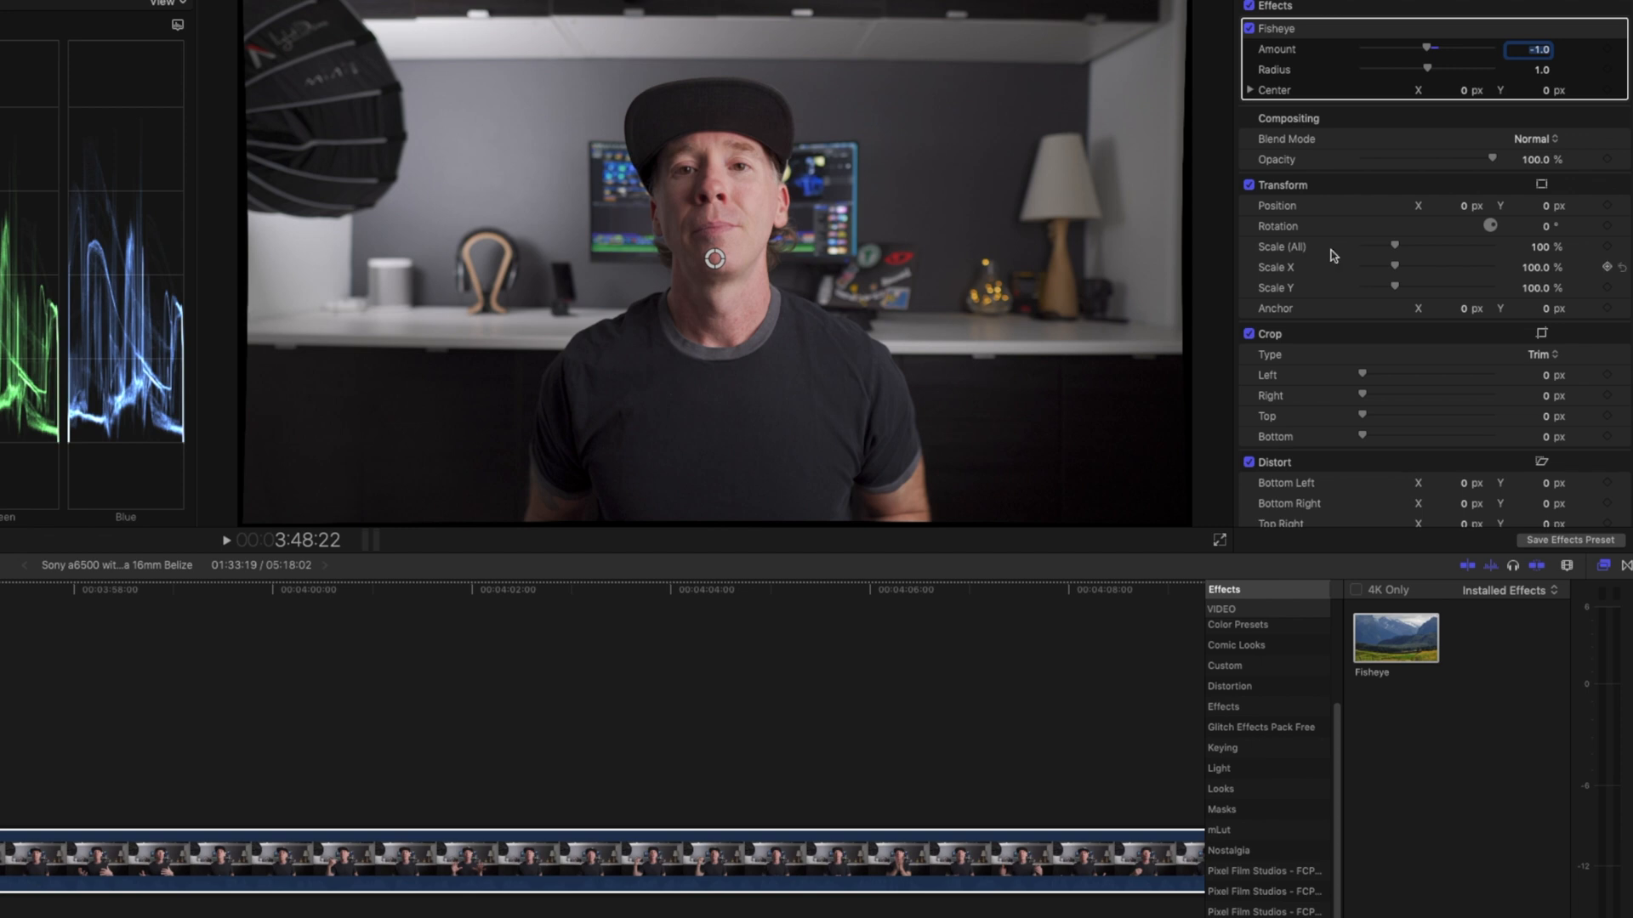
pyautogui.moveTo(1435, 71)
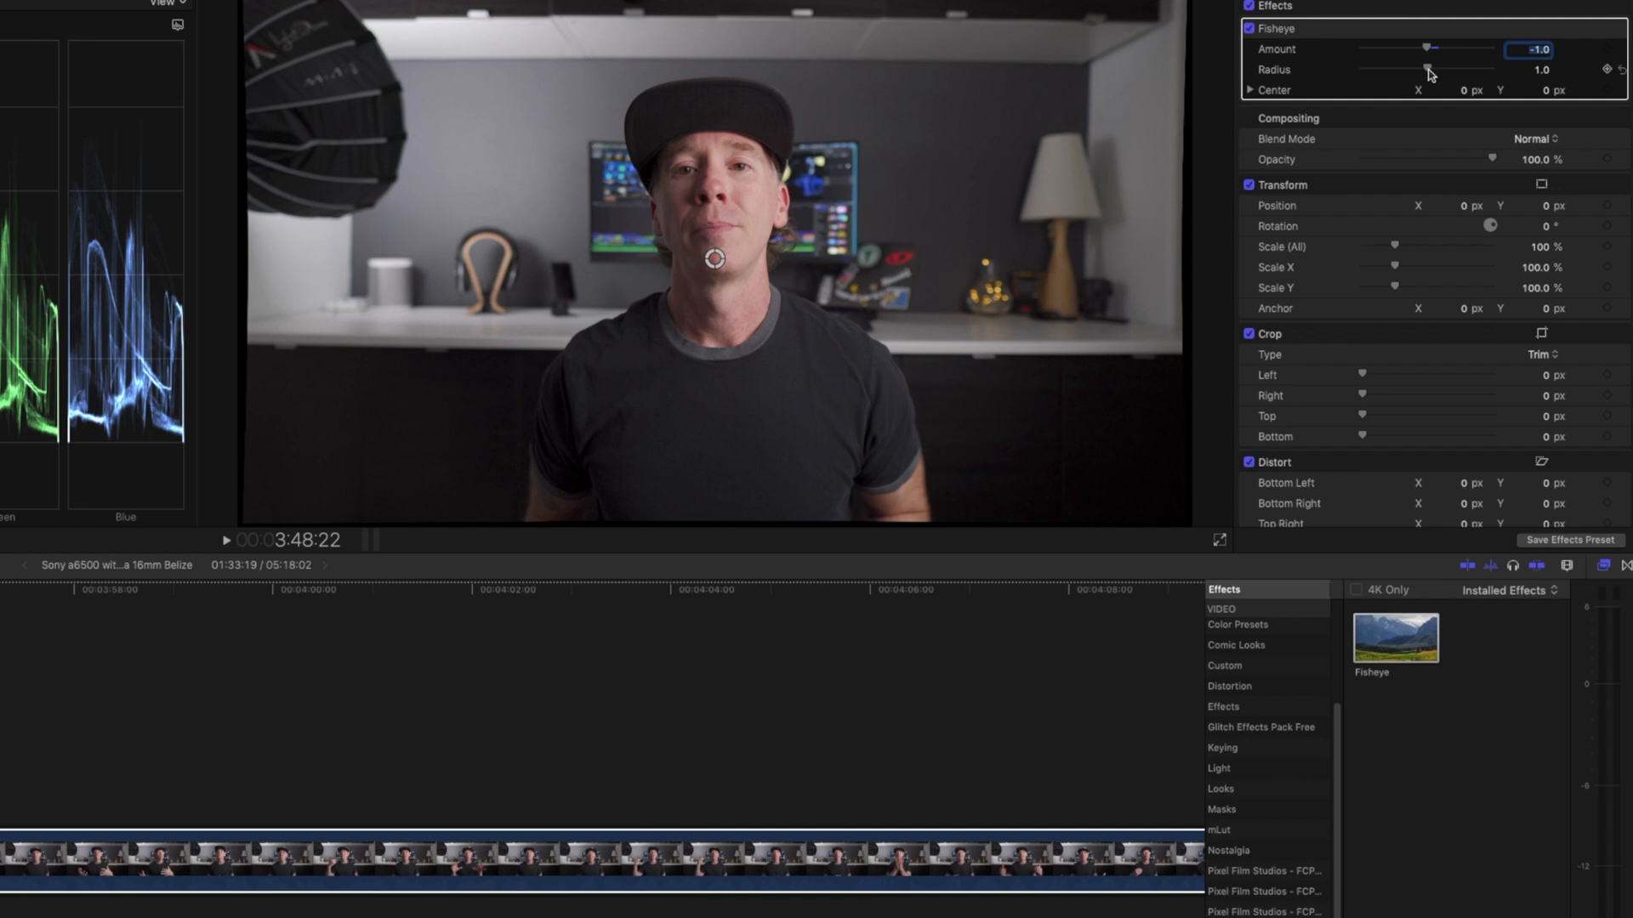
# Step: Reduce the Fisheye radius from 0.73 down to 0.15 so the black frame edges disappear
pyautogui.moveTo(1428, 70); pyautogui.dragTo(1425, 70)
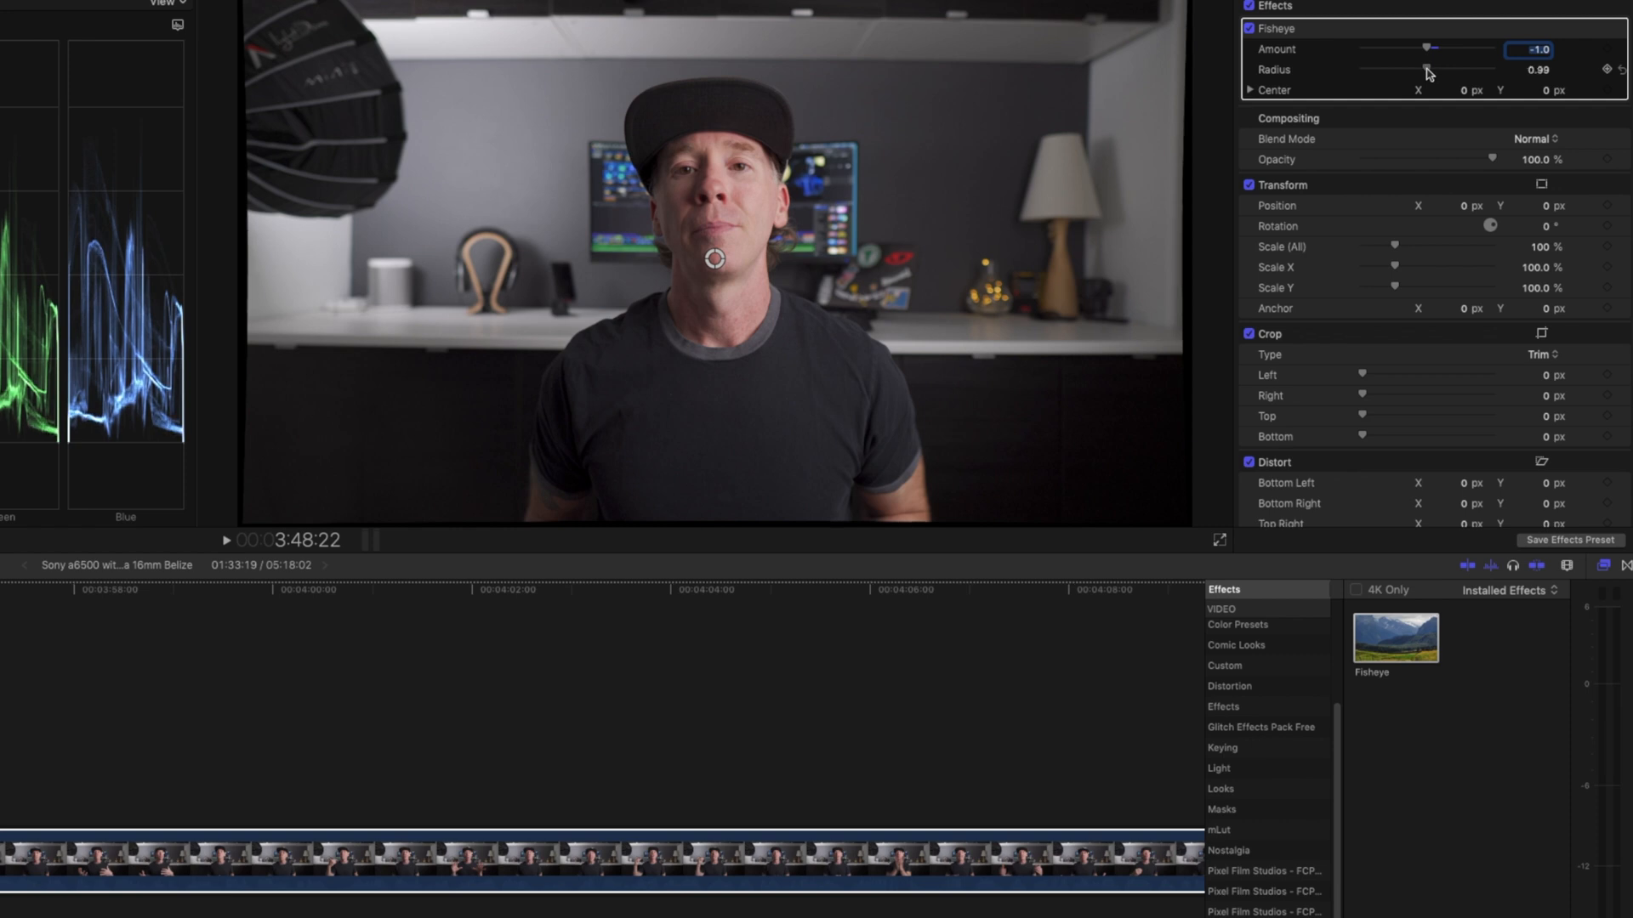
pyautogui.moveTo(1432, 70); pyautogui.dragTo(1417, 70)
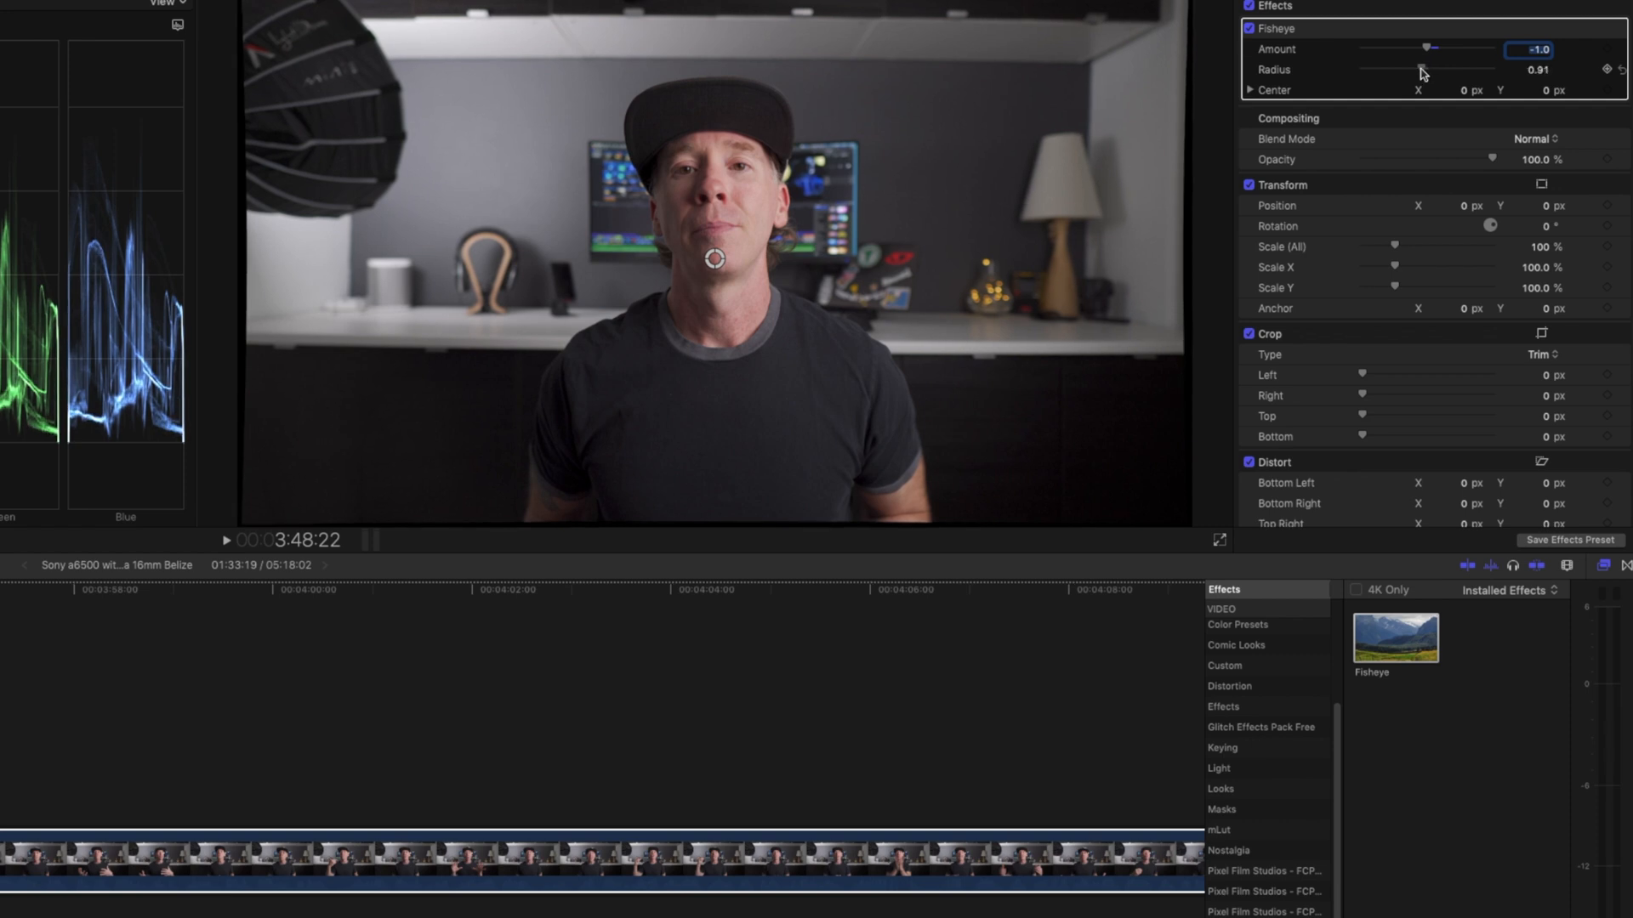
pyautogui.moveTo(1427, 68); pyautogui.dragTo(1411, 68)
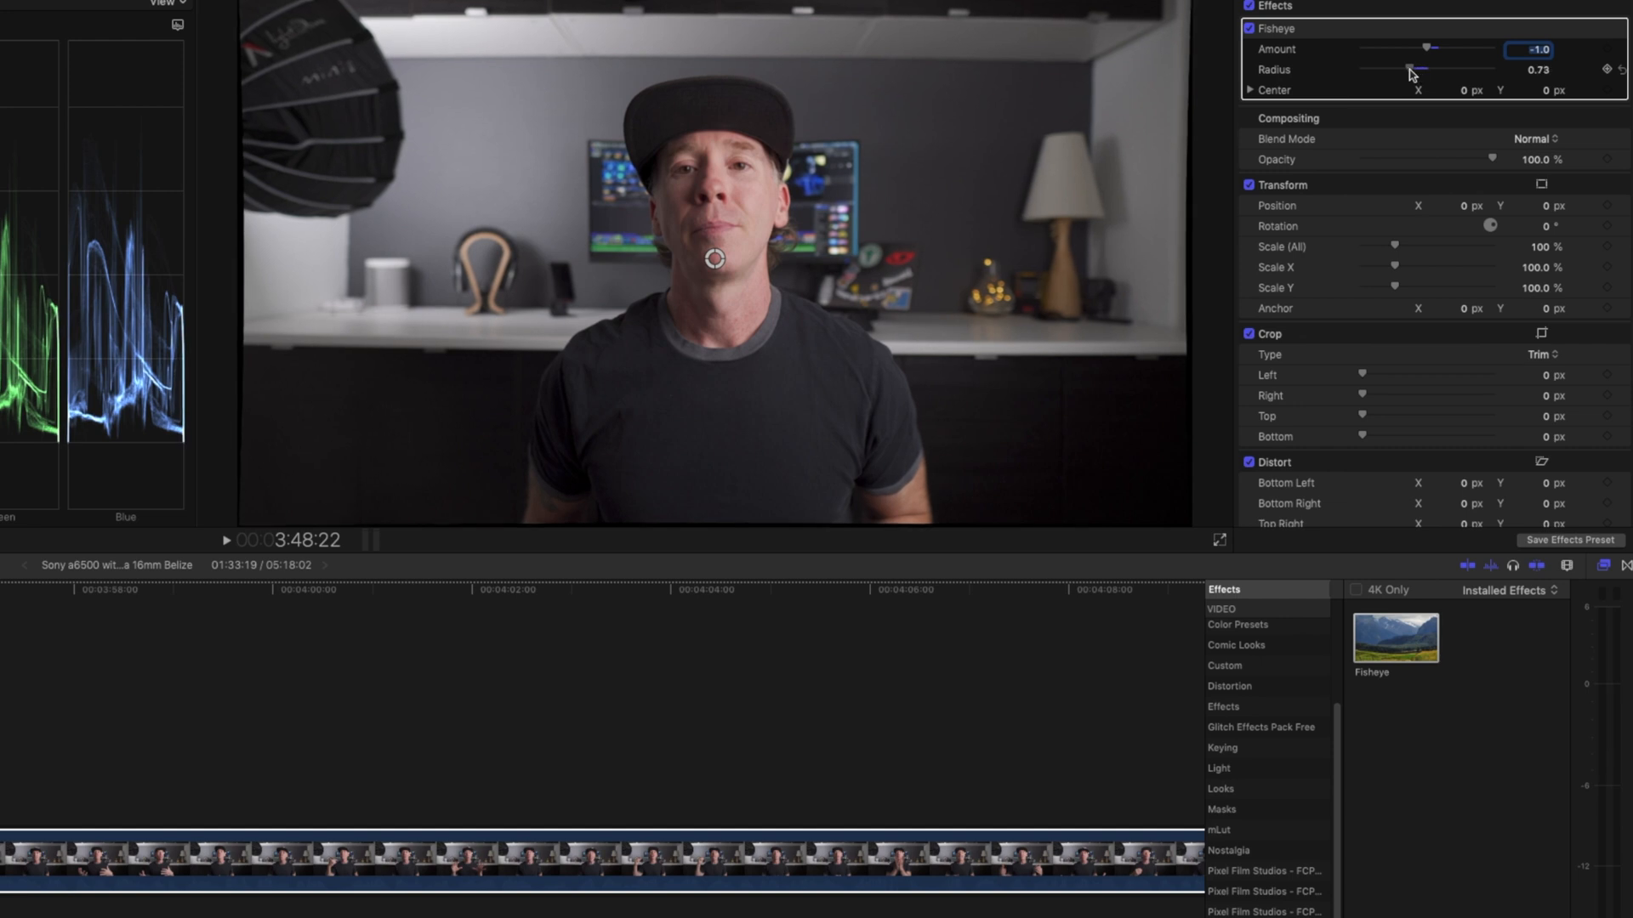
pyautogui.moveTo(1411, 70); pyautogui.dragTo(1400, 70)
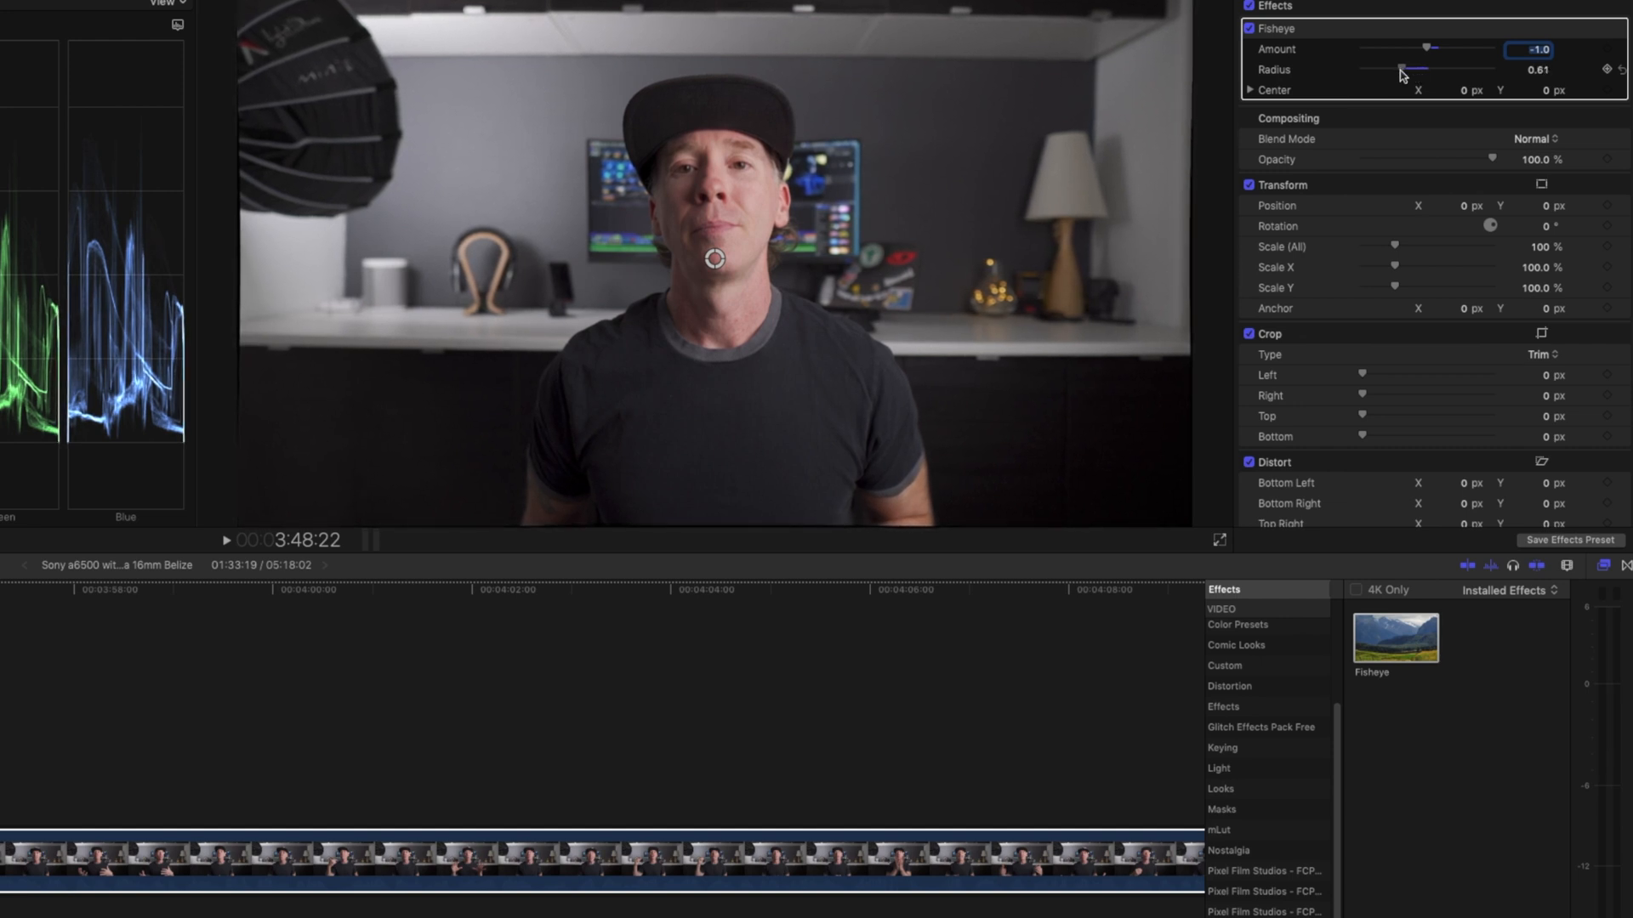
pyautogui.moveTo(1416, 69); pyautogui.dragTo(1395, 70)
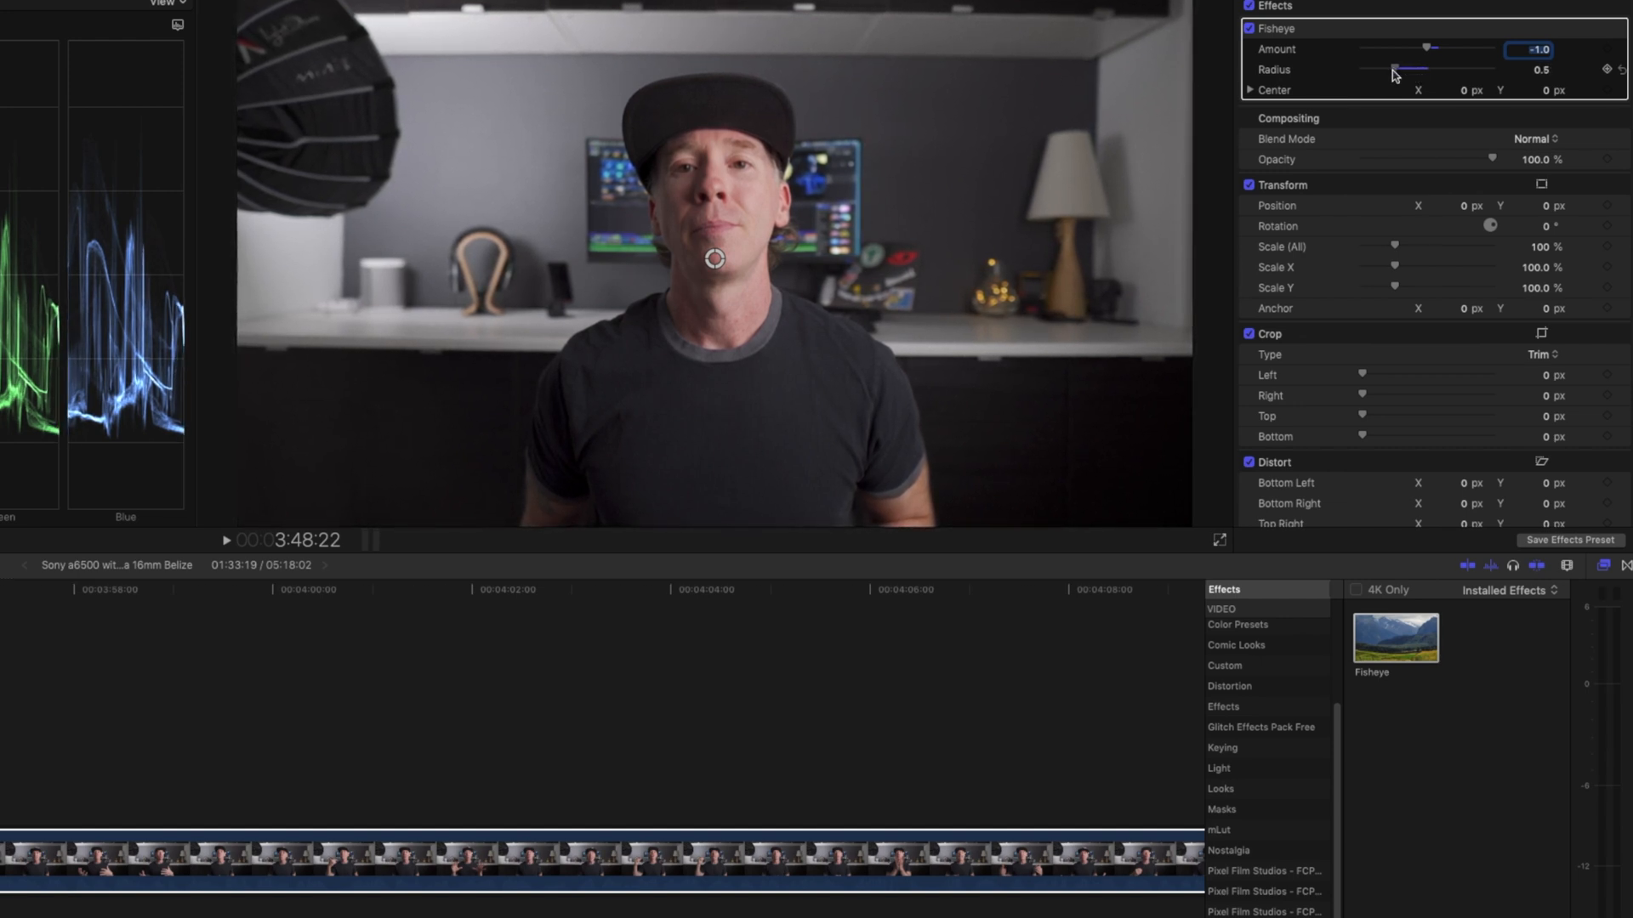
pyautogui.moveTo(1417, 70); pyautogui.dragTo(1381, 69)
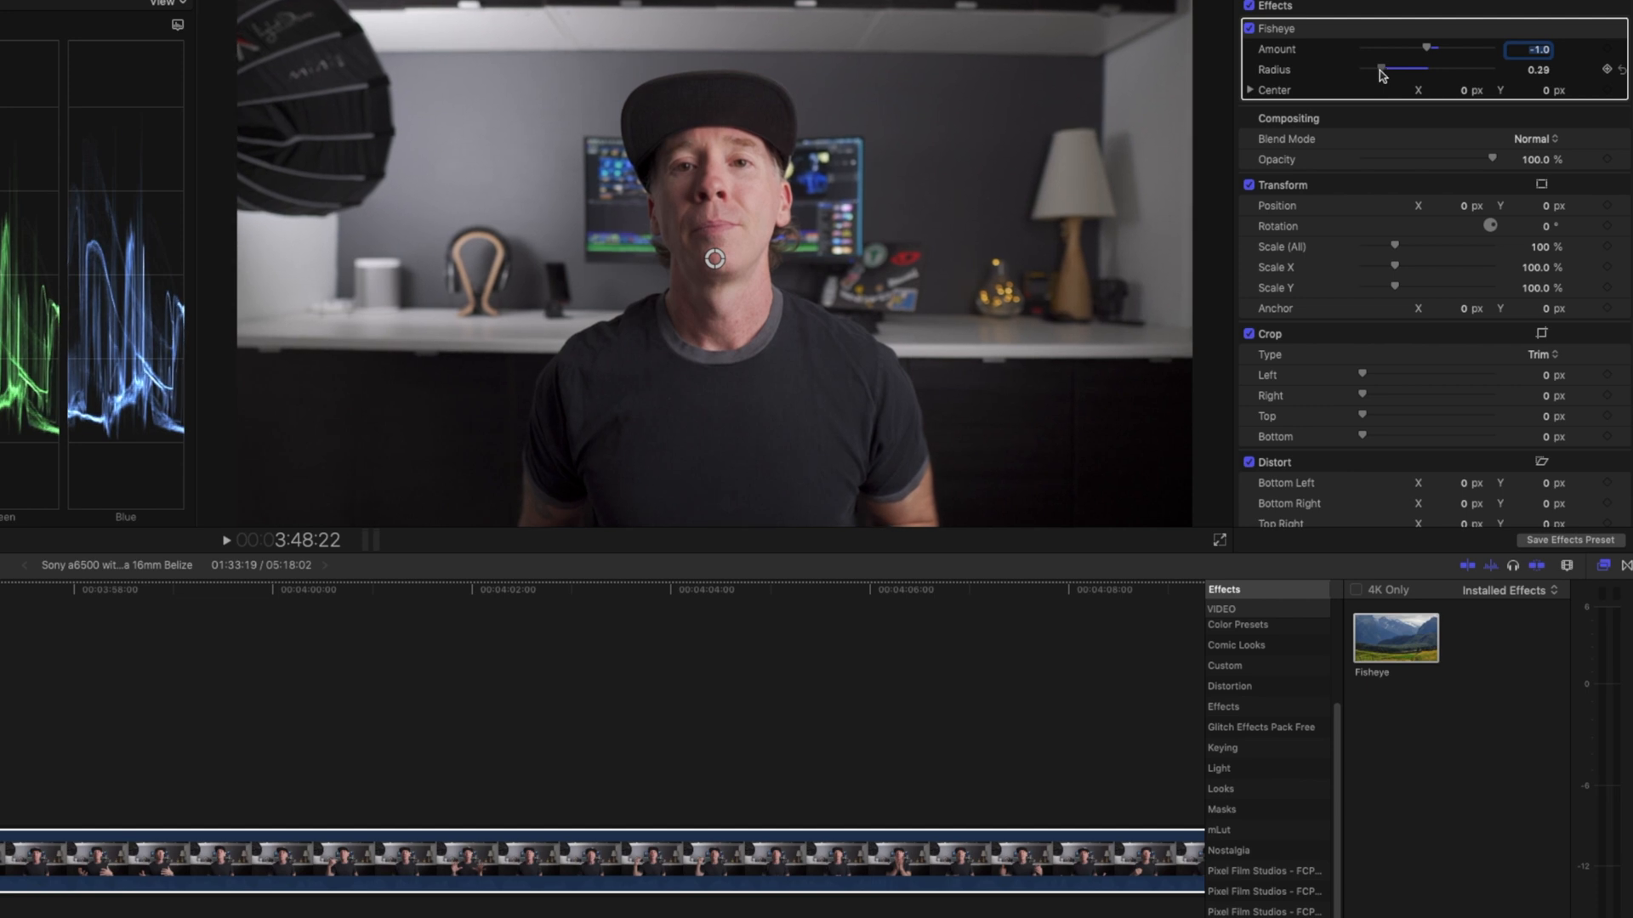
pyautogui.moveTo(1384, 68); pyautogui.dragTo(1369, 68)
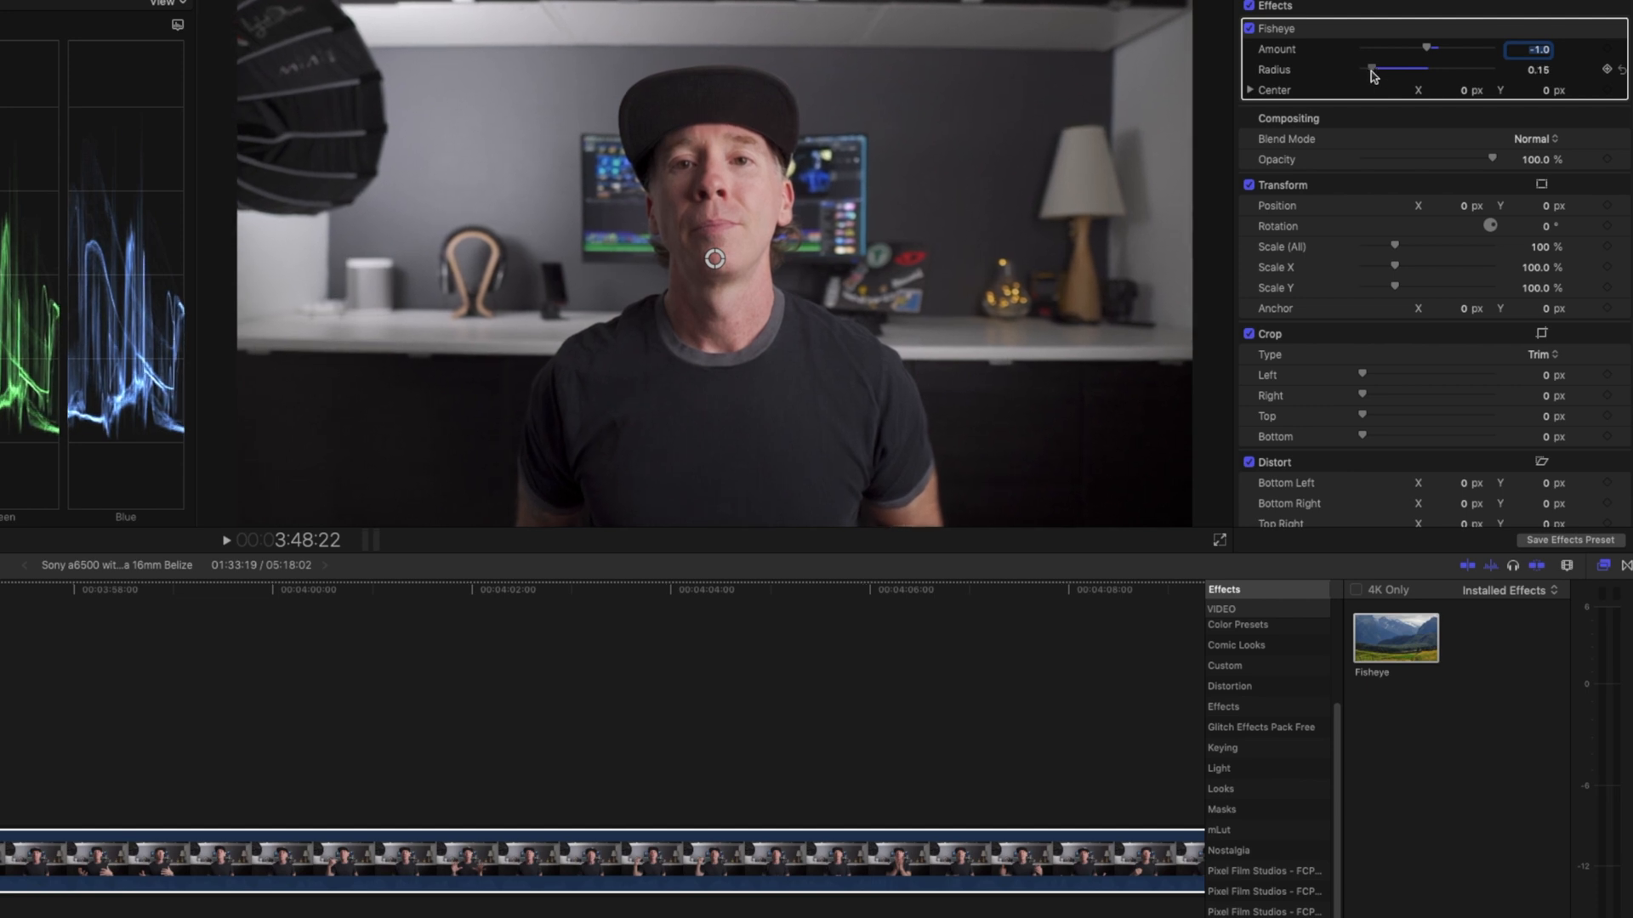
pyautogui.moveTo(1374, 68); pyautogui.dragTo(1367, 68)
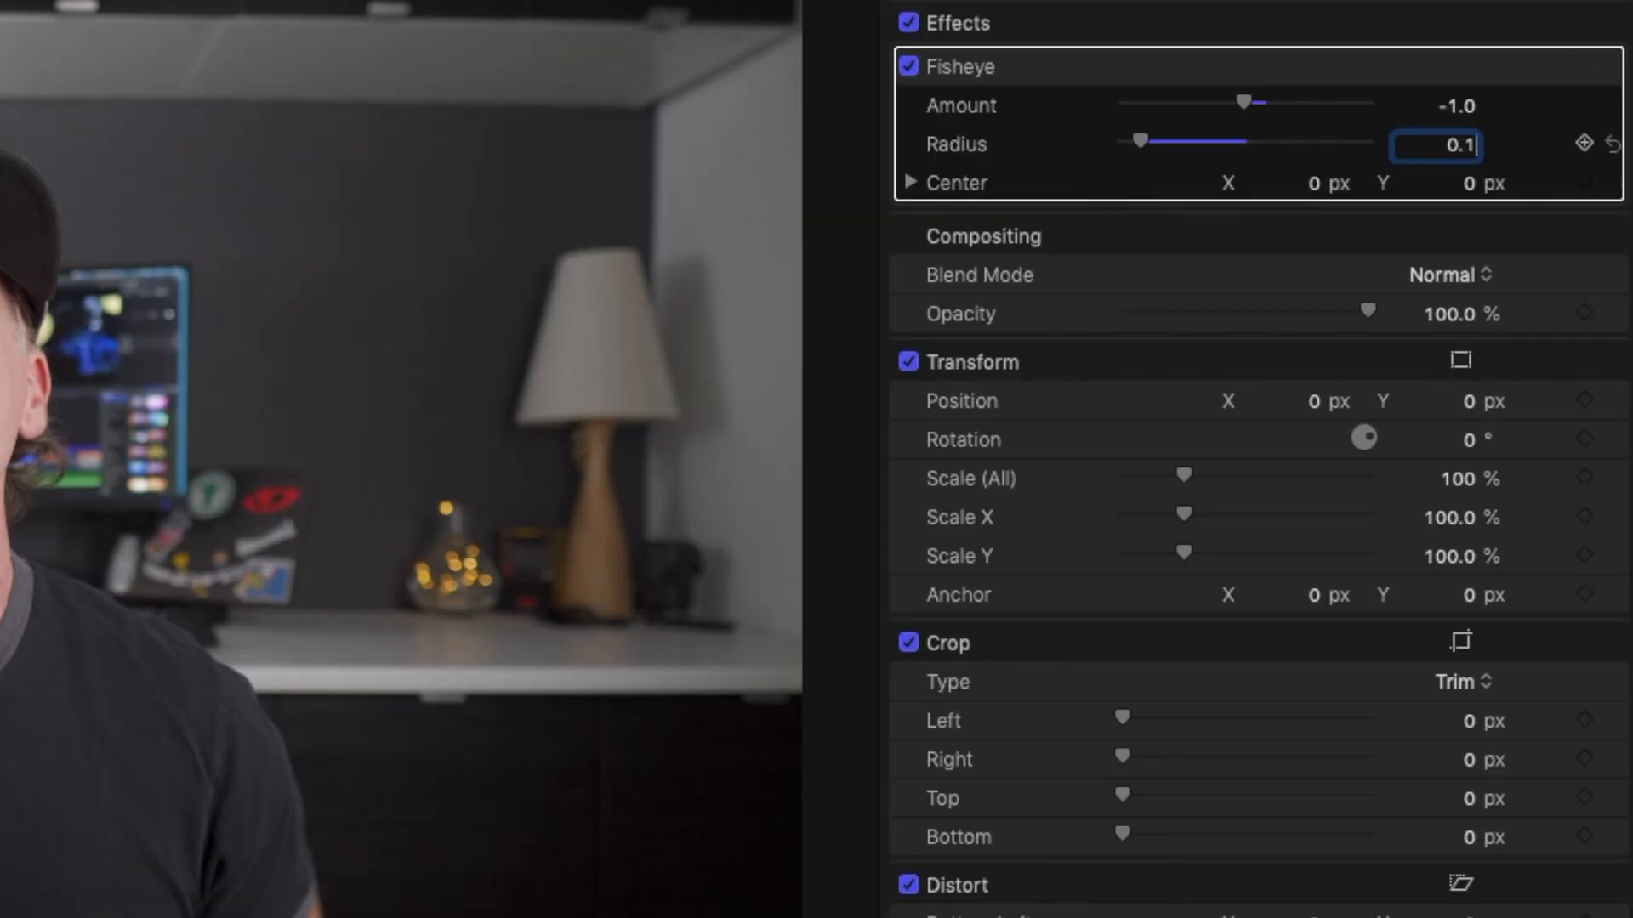
pyautogui.write('0.15')
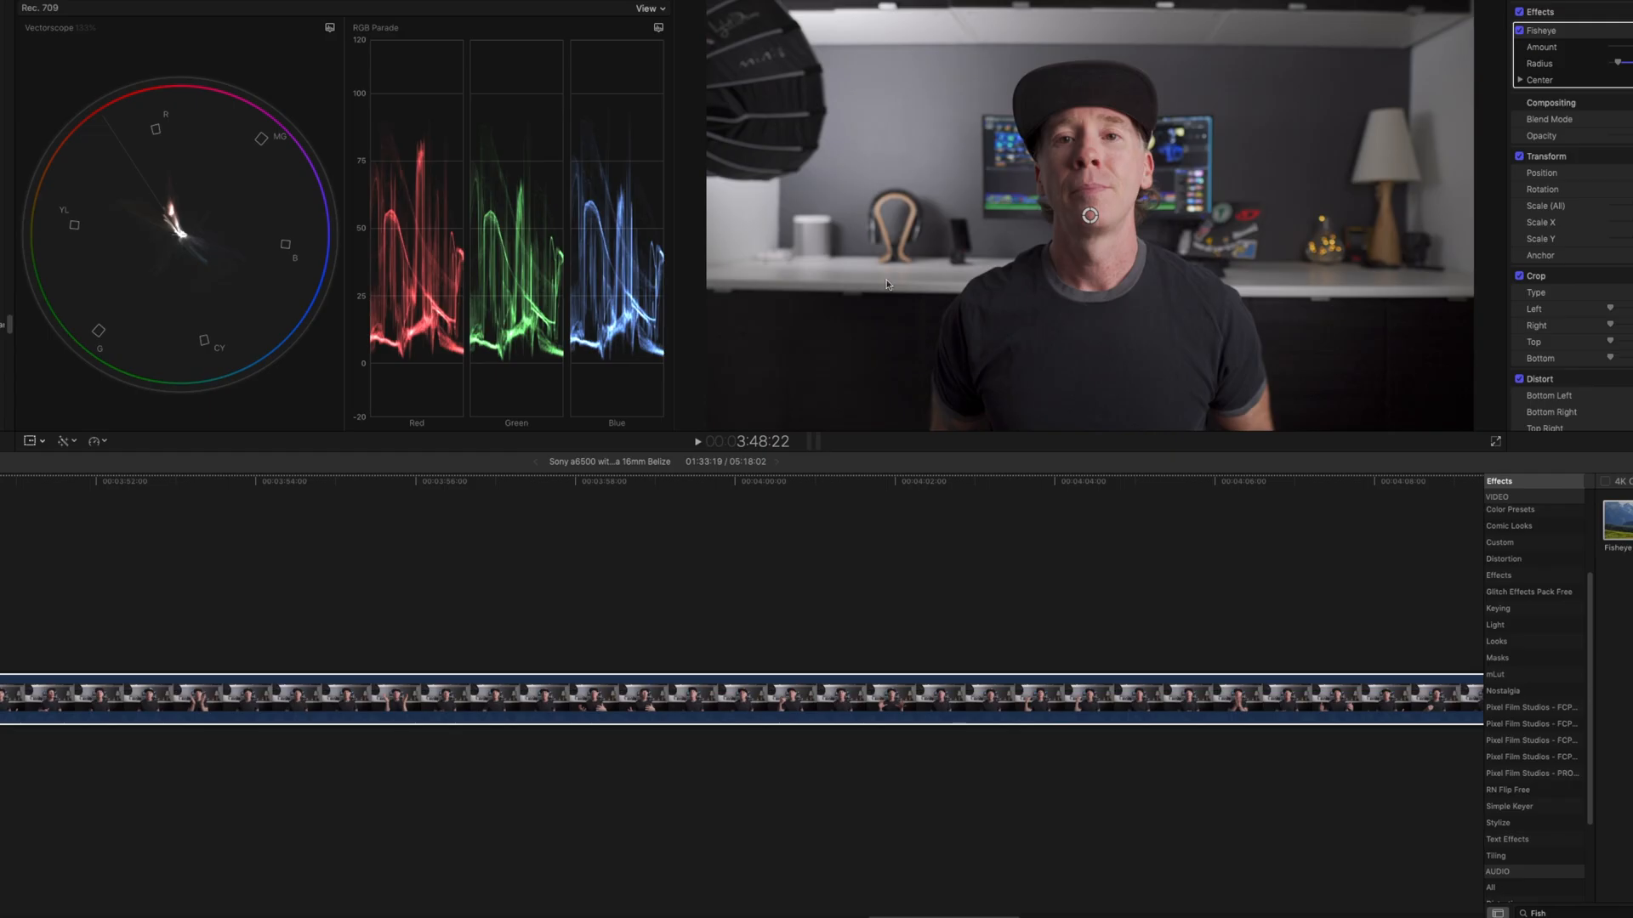
pyautogui.moveTo(1311, 420)
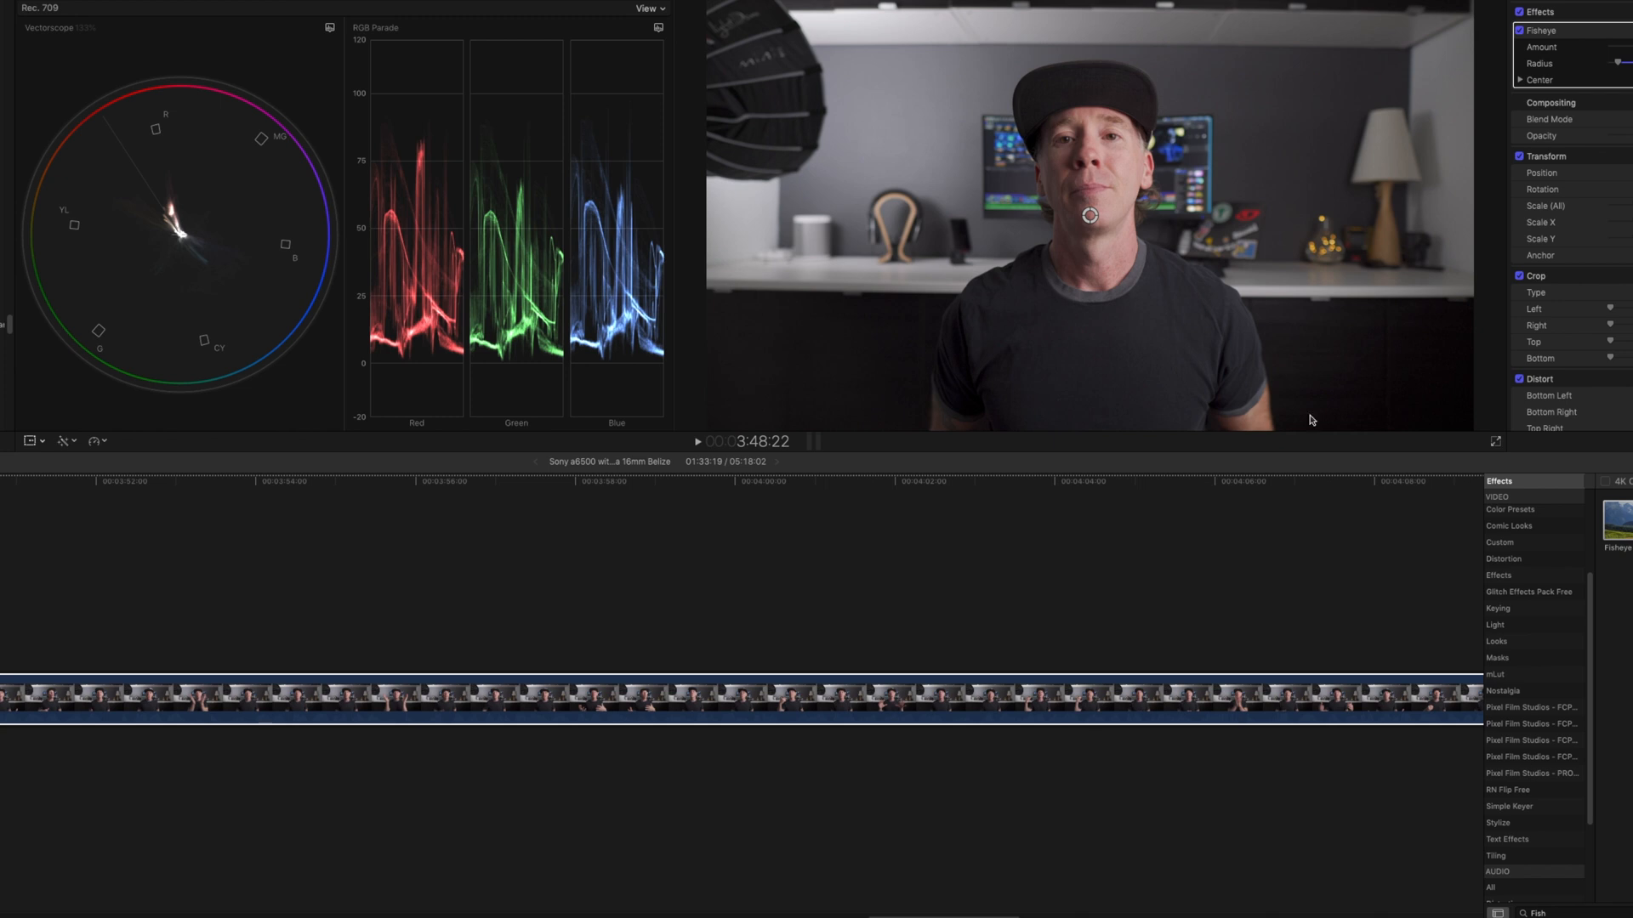
pyautogui.moveTo(1429, 65)
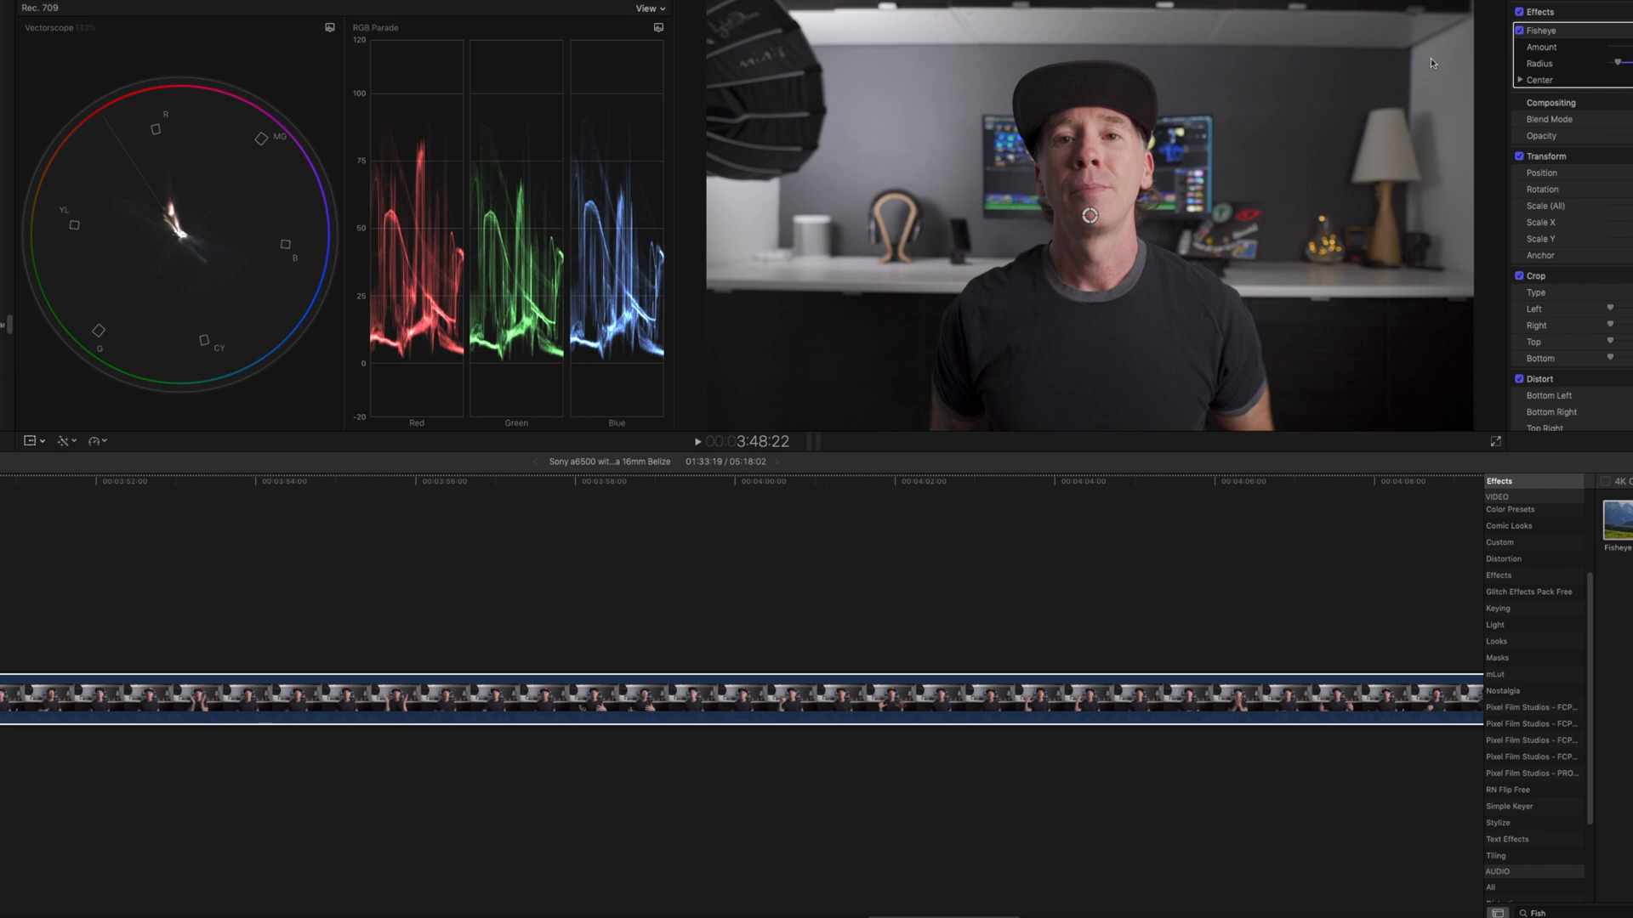
pyautogui.moveTo(1358, 27)
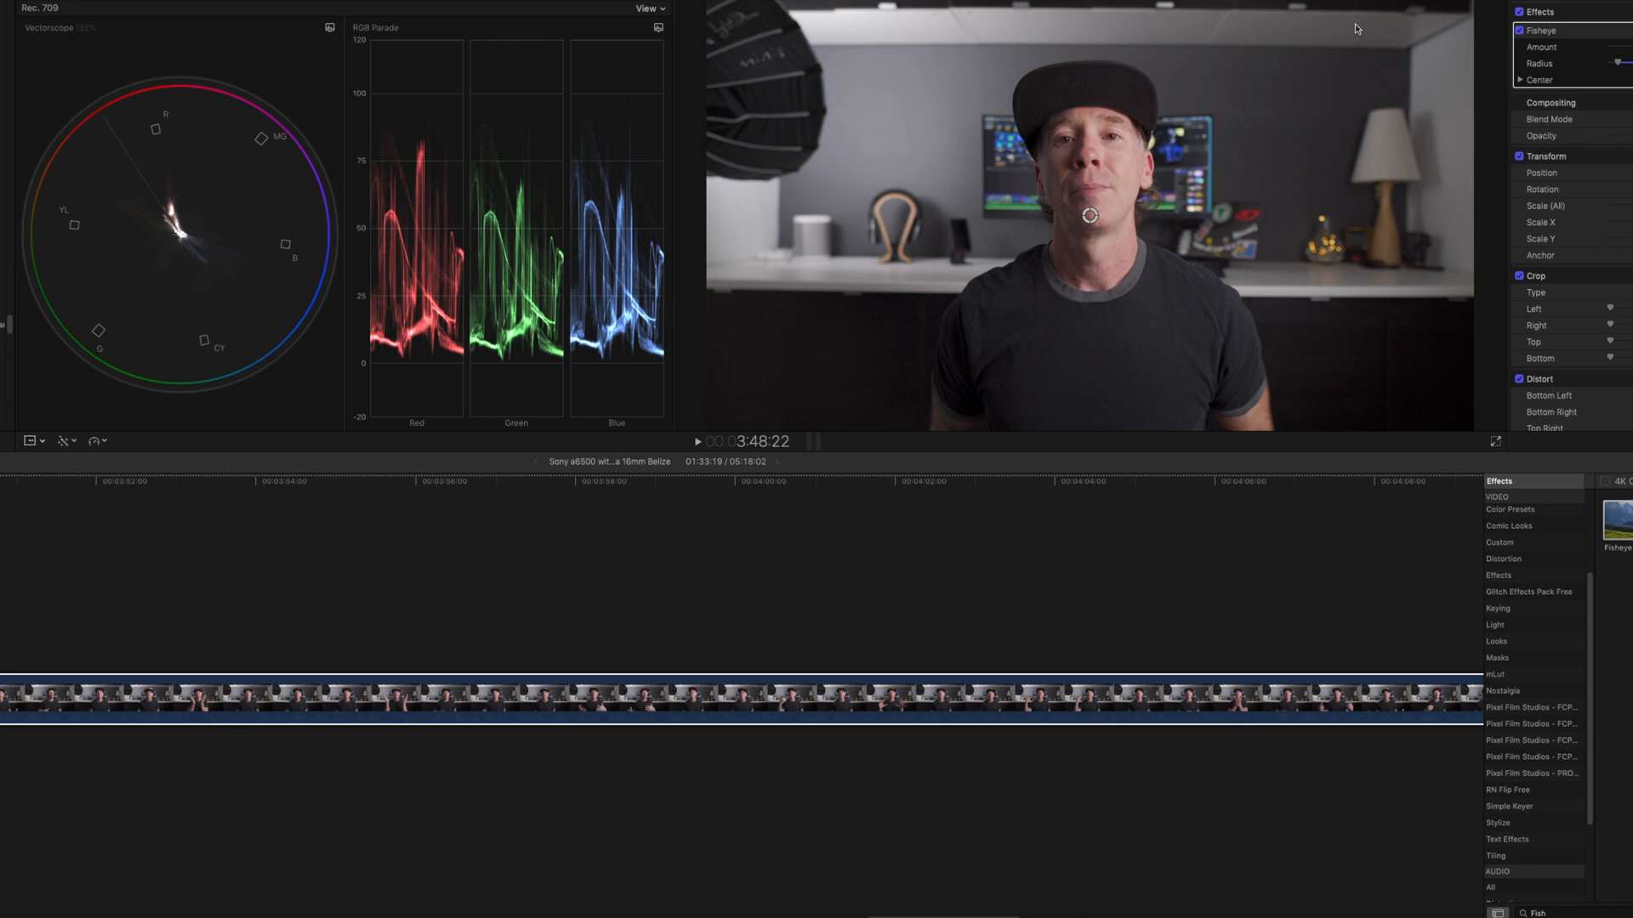
pyautogui.moveTo(1199, 284)
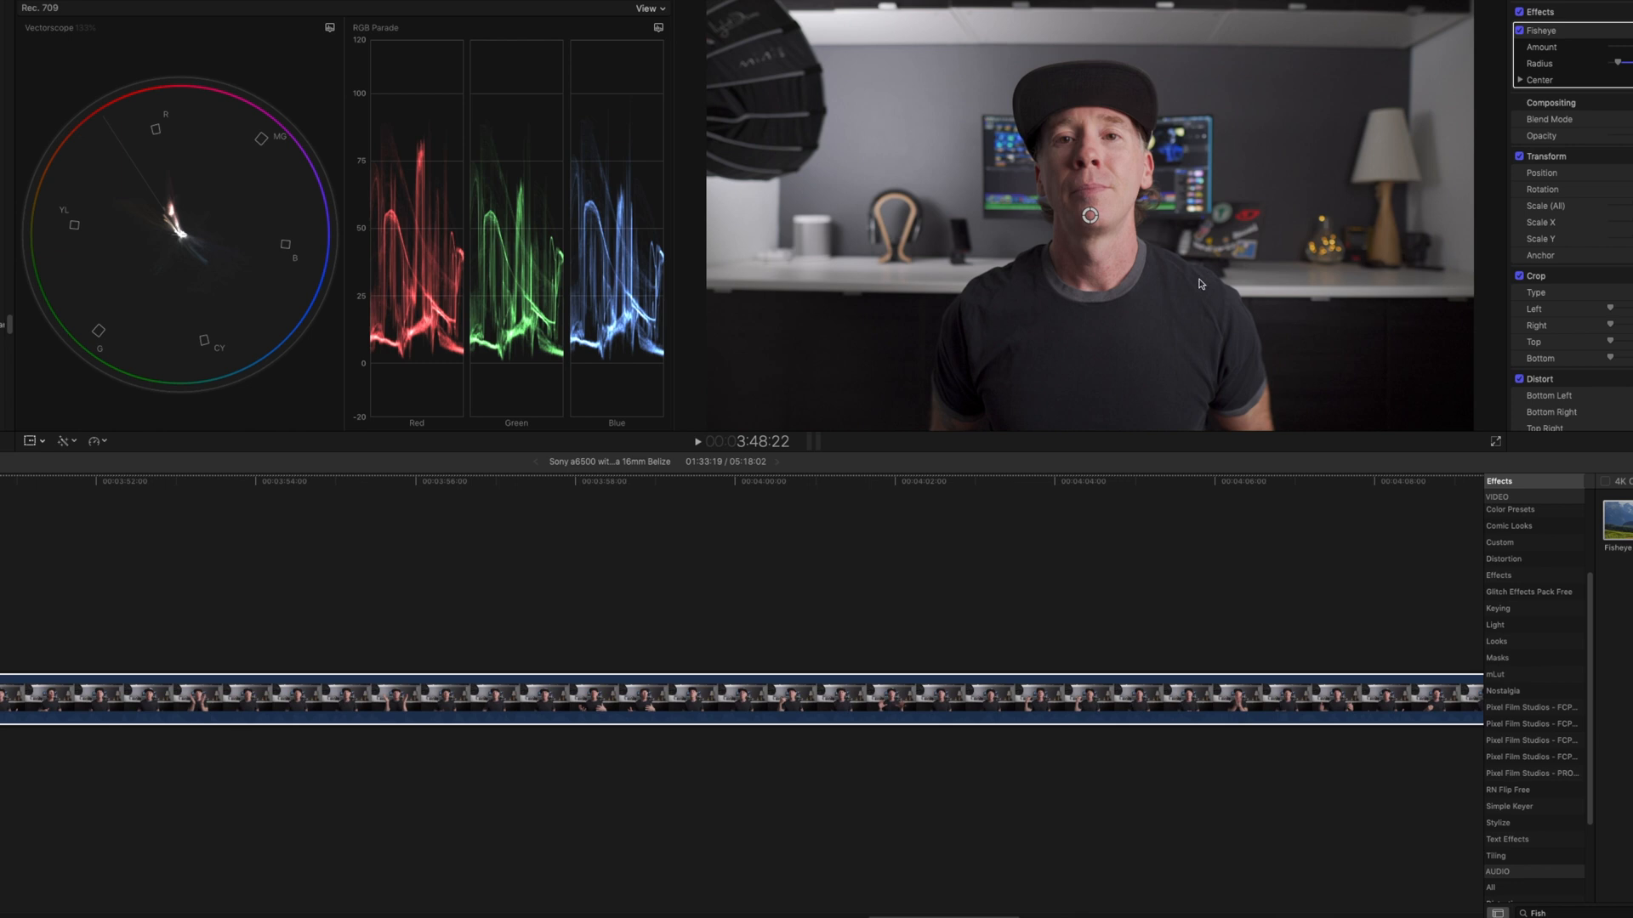
pyautogui.moveTo(1364, 239)
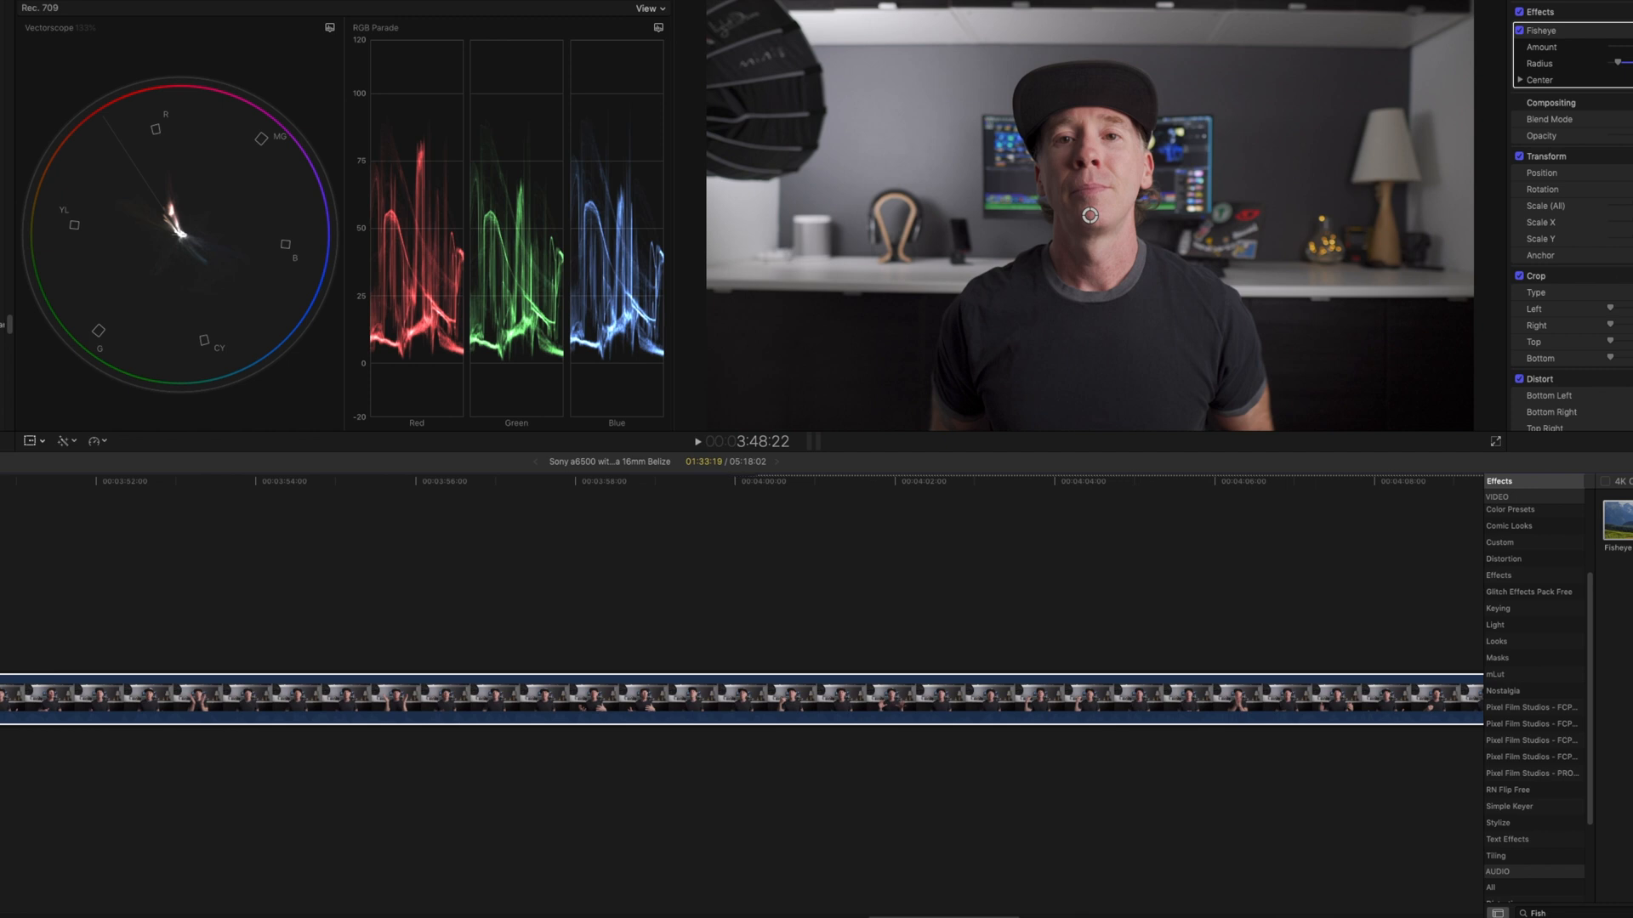
# Step: Copy the corrected clip and Paste Attributes with only Fisheye checked, Audio Attributes off
pyautogui.press('cmd+c')
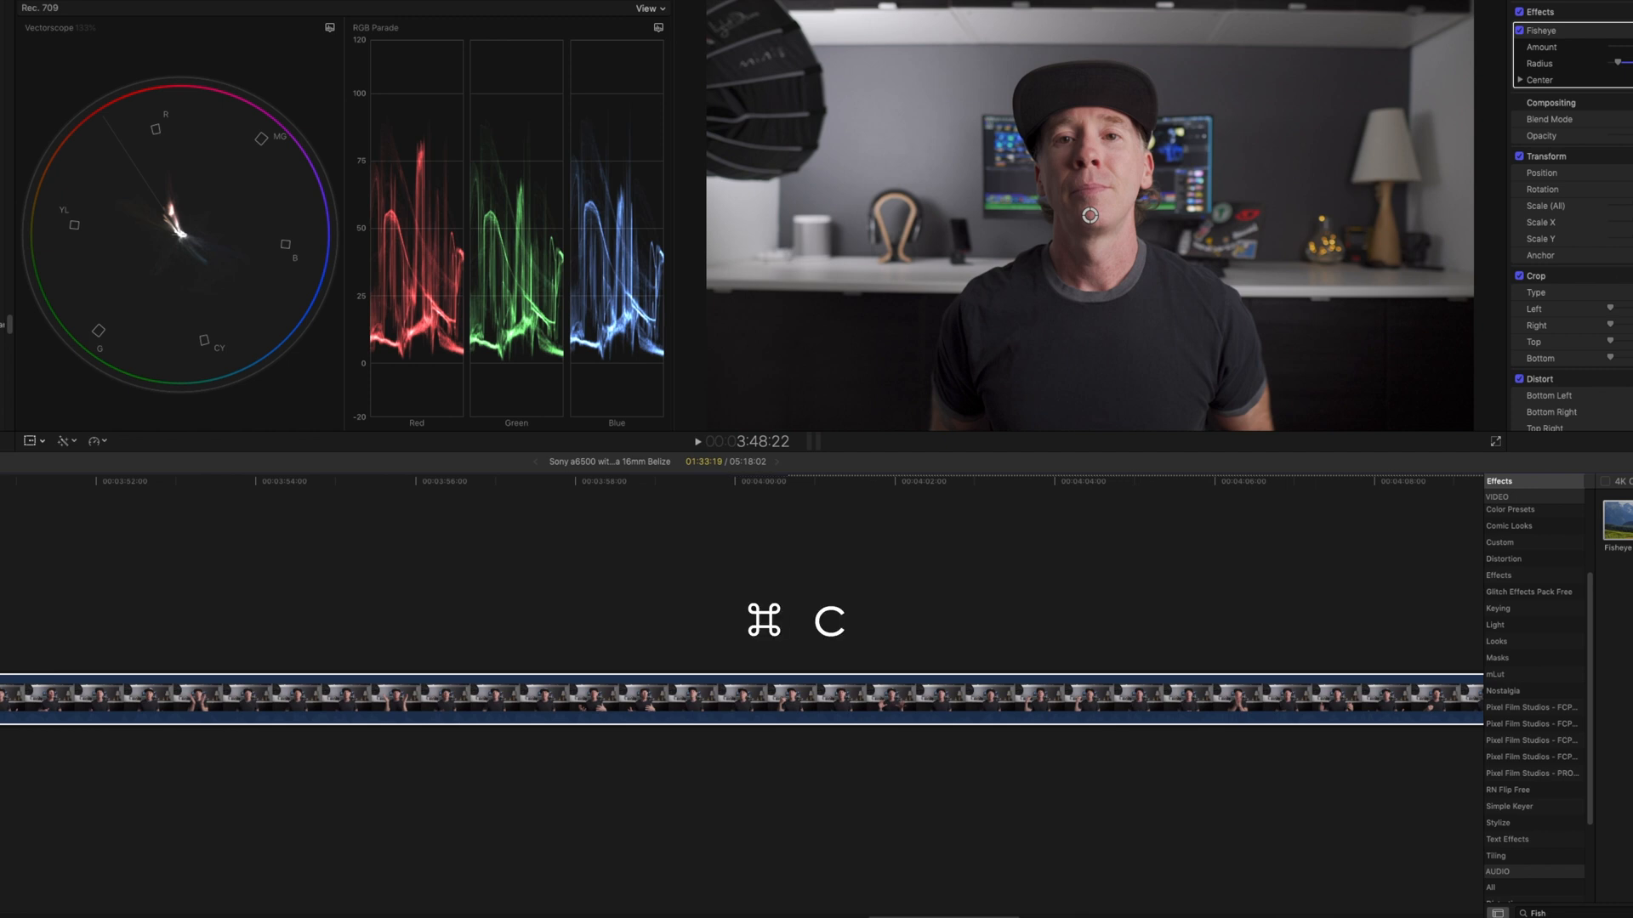
pyautogui.press('cmd+shift+v')
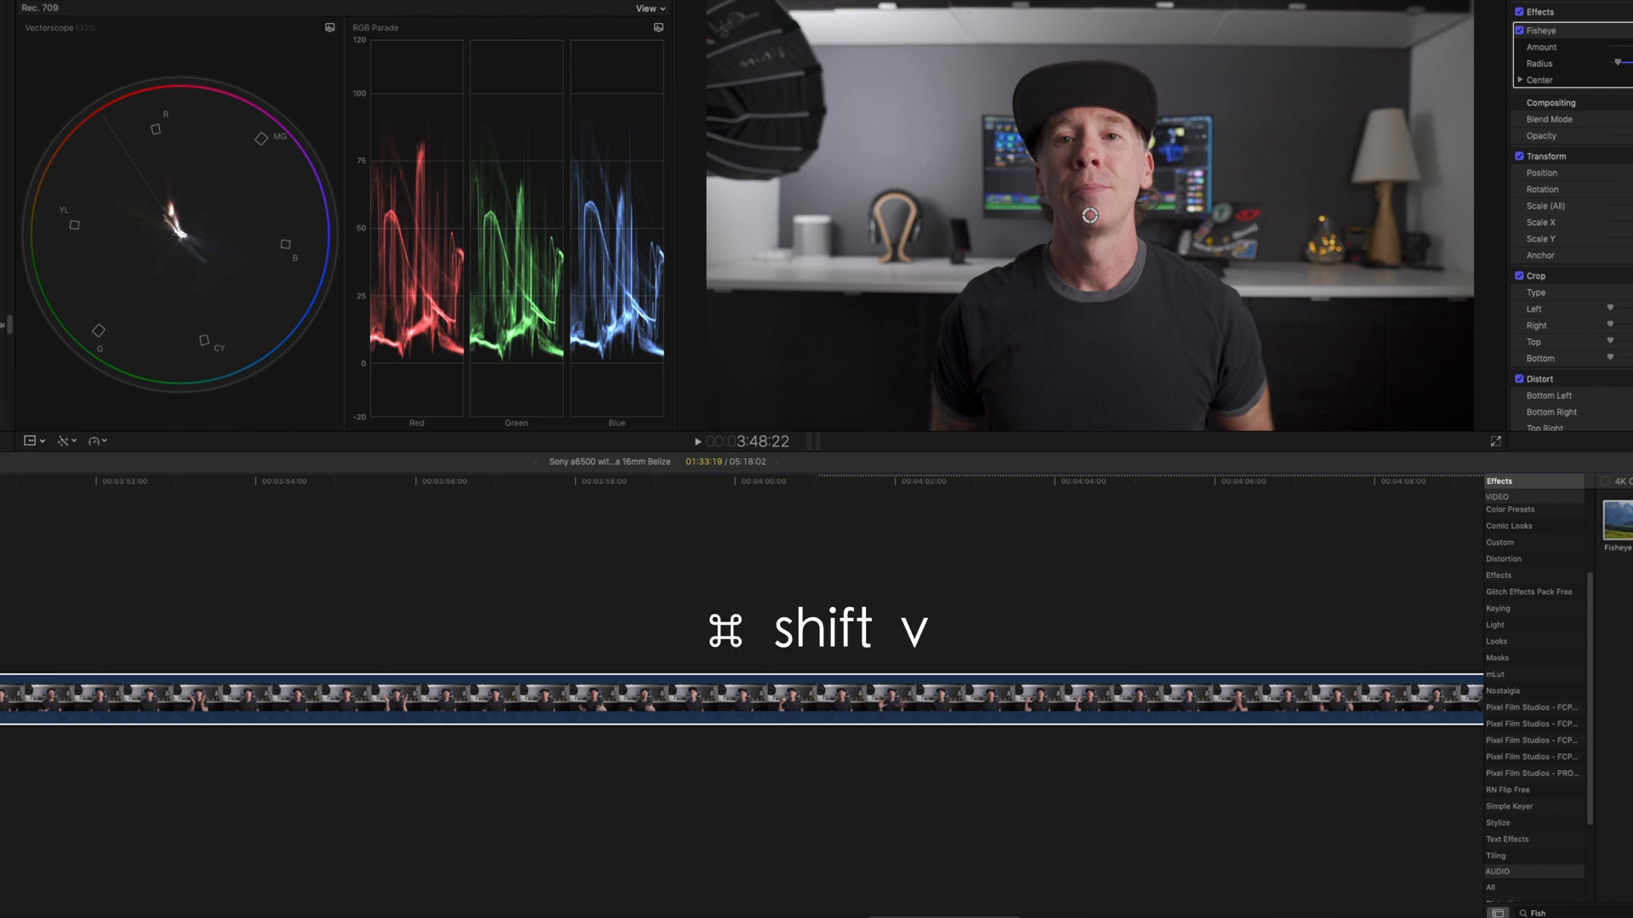
pyautogui.press('cmd+shift+v')
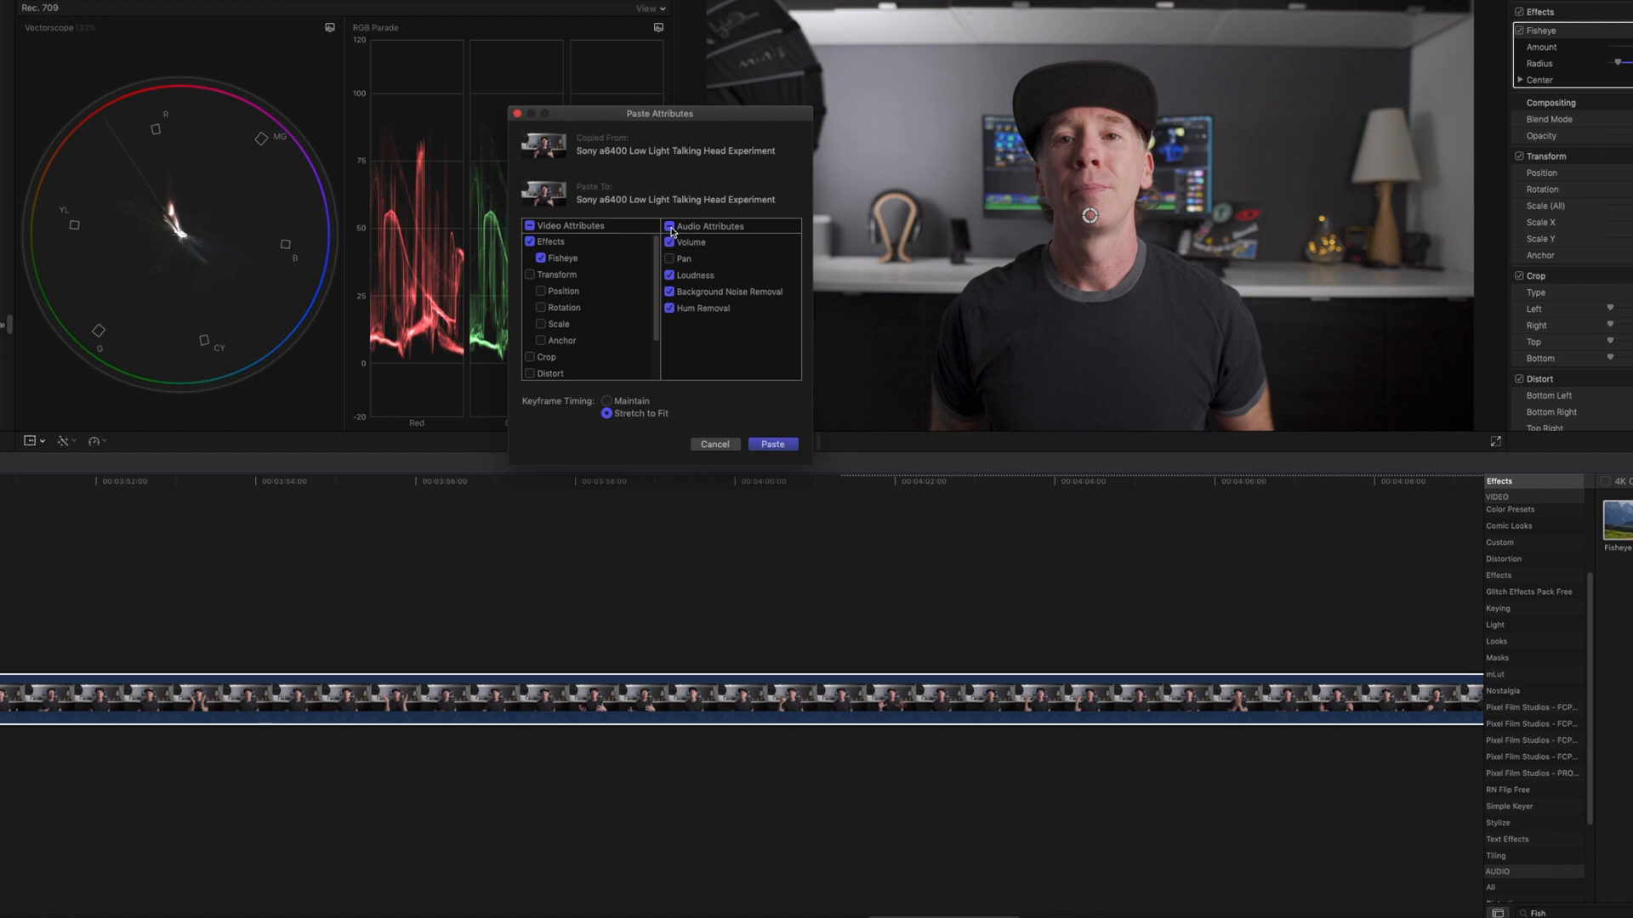
pyautogui.click(668, 227)
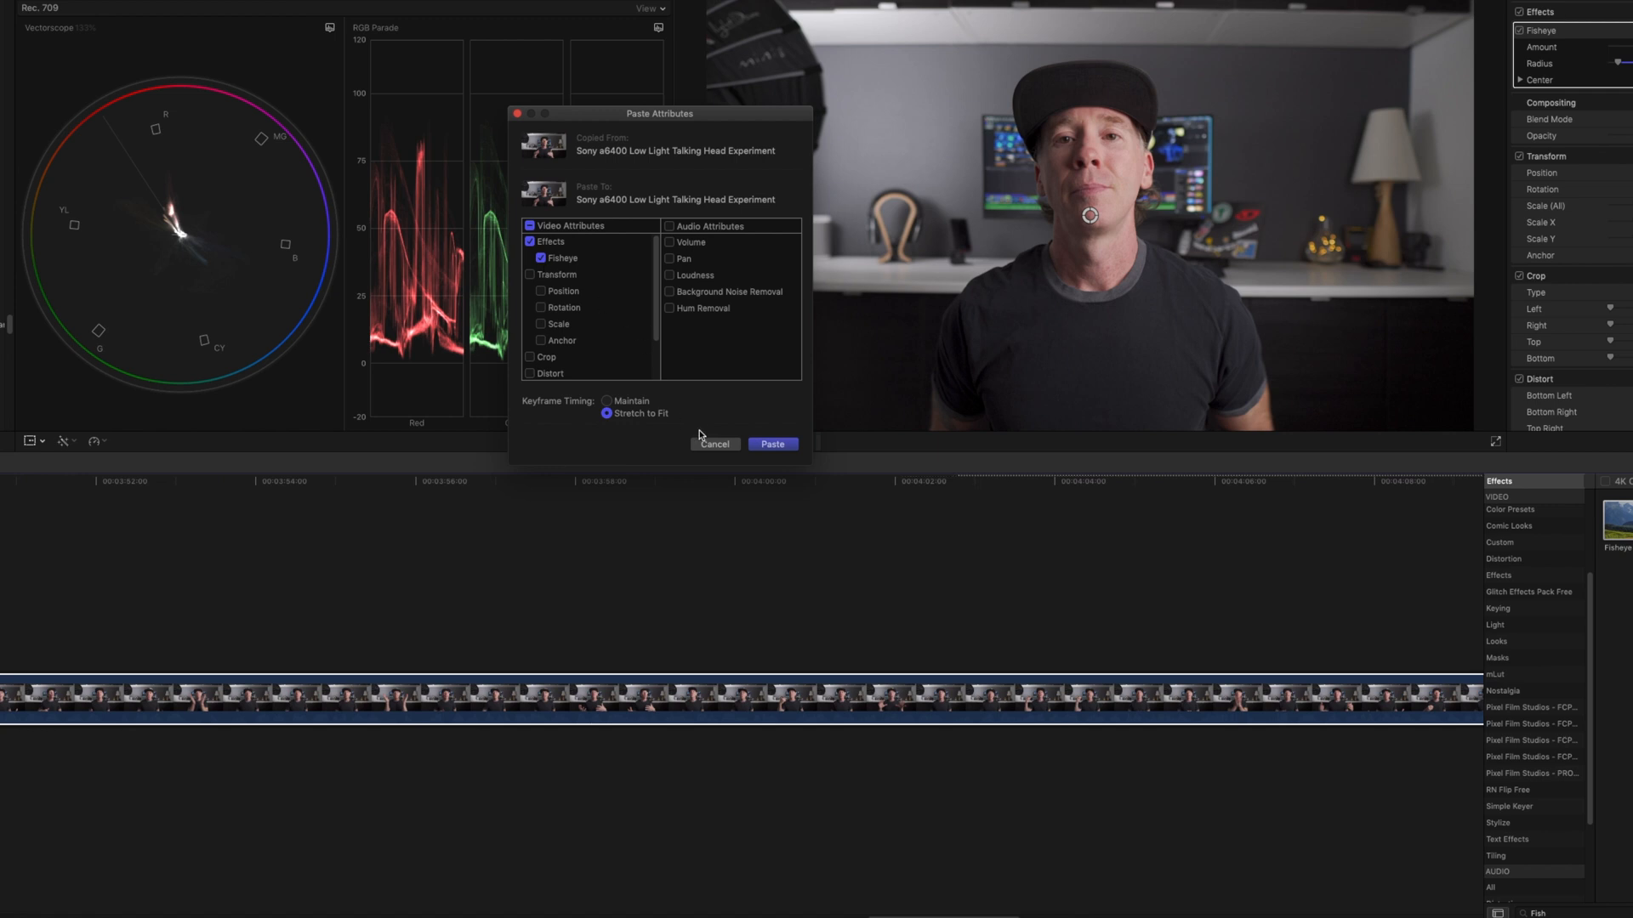
pyautogui.click(772, 444)
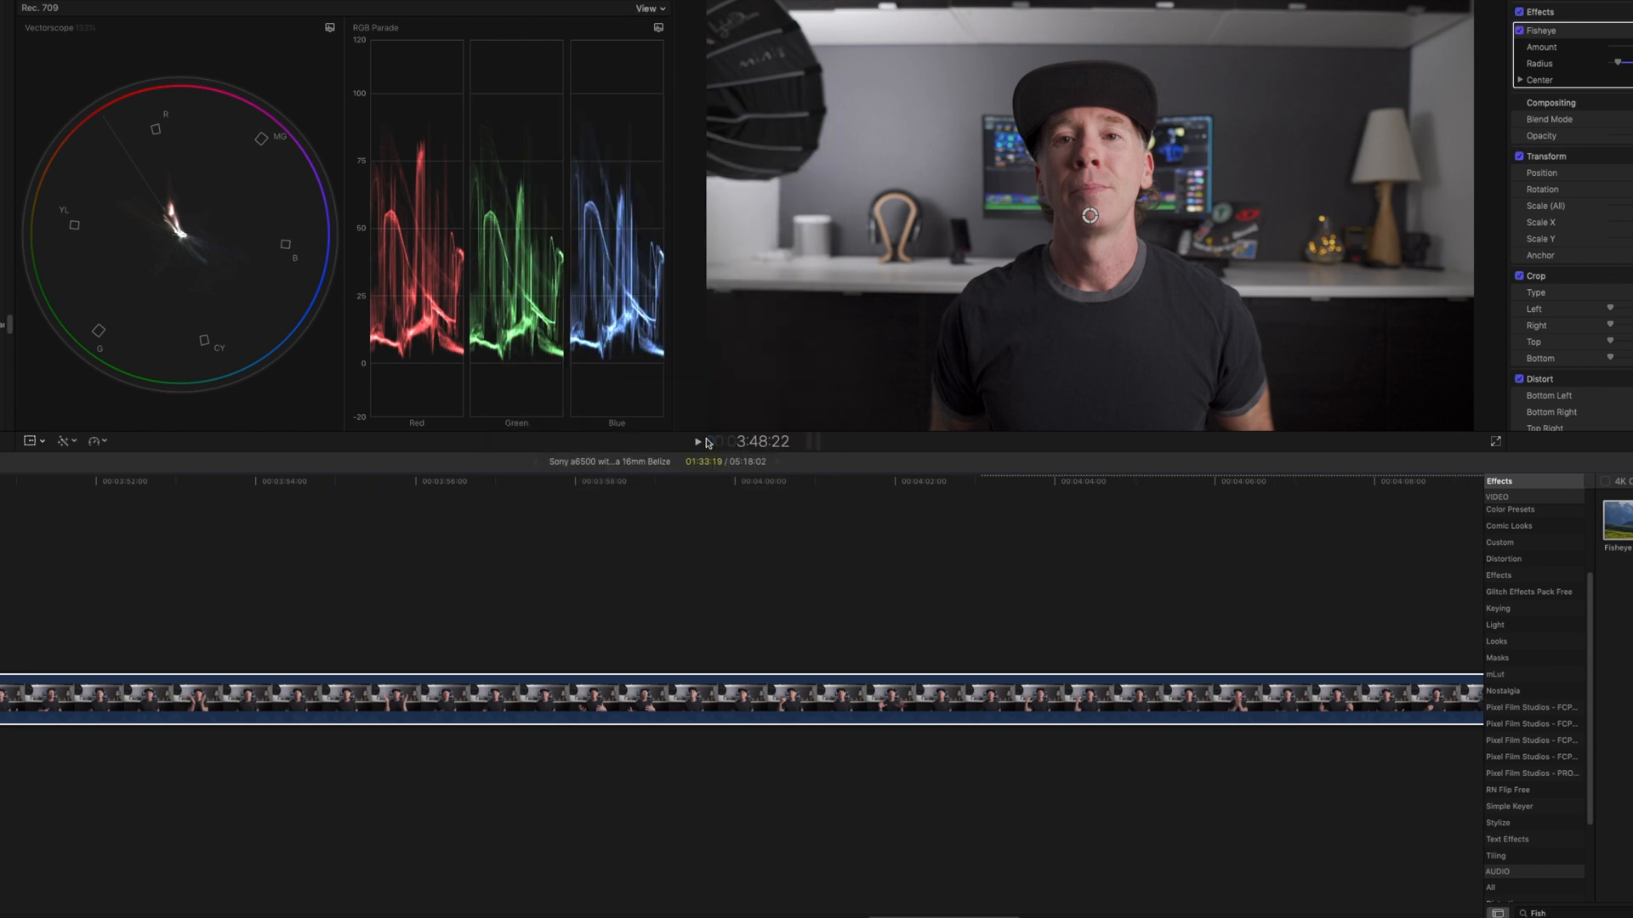